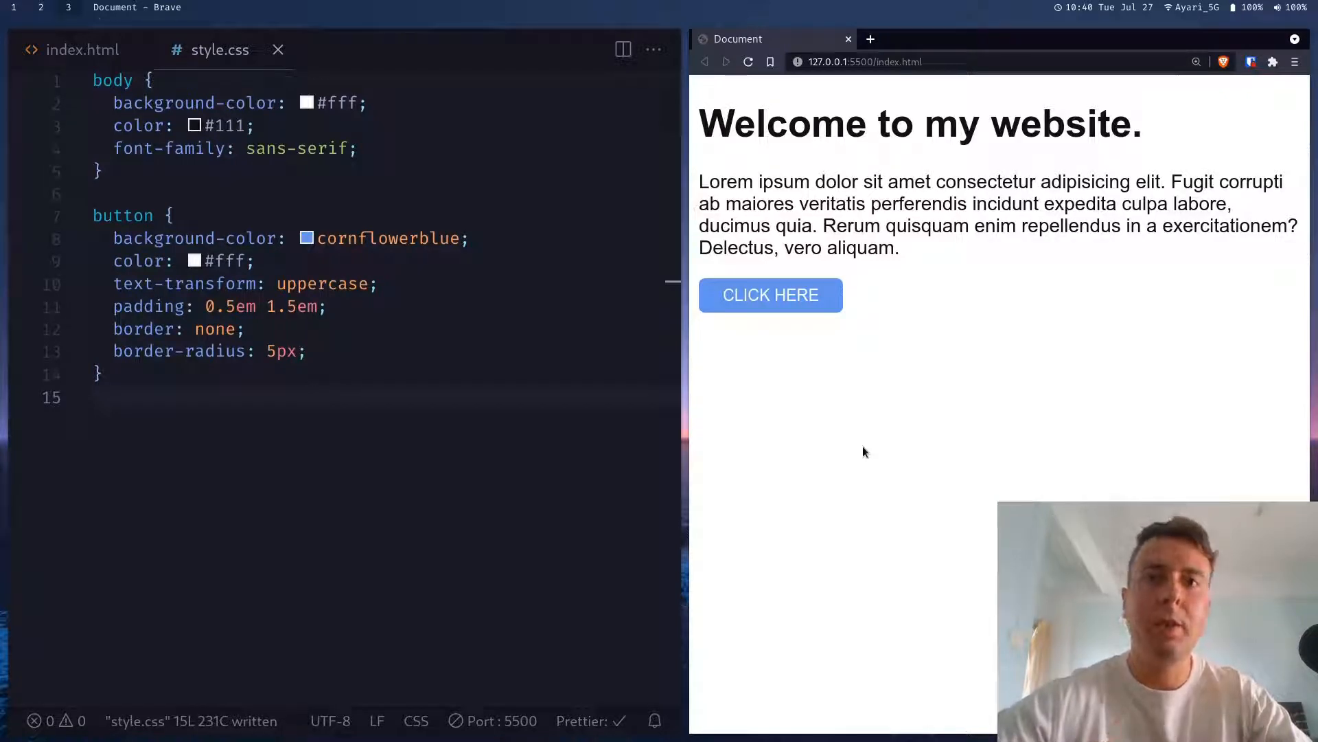
mouse_move(1253, 126)
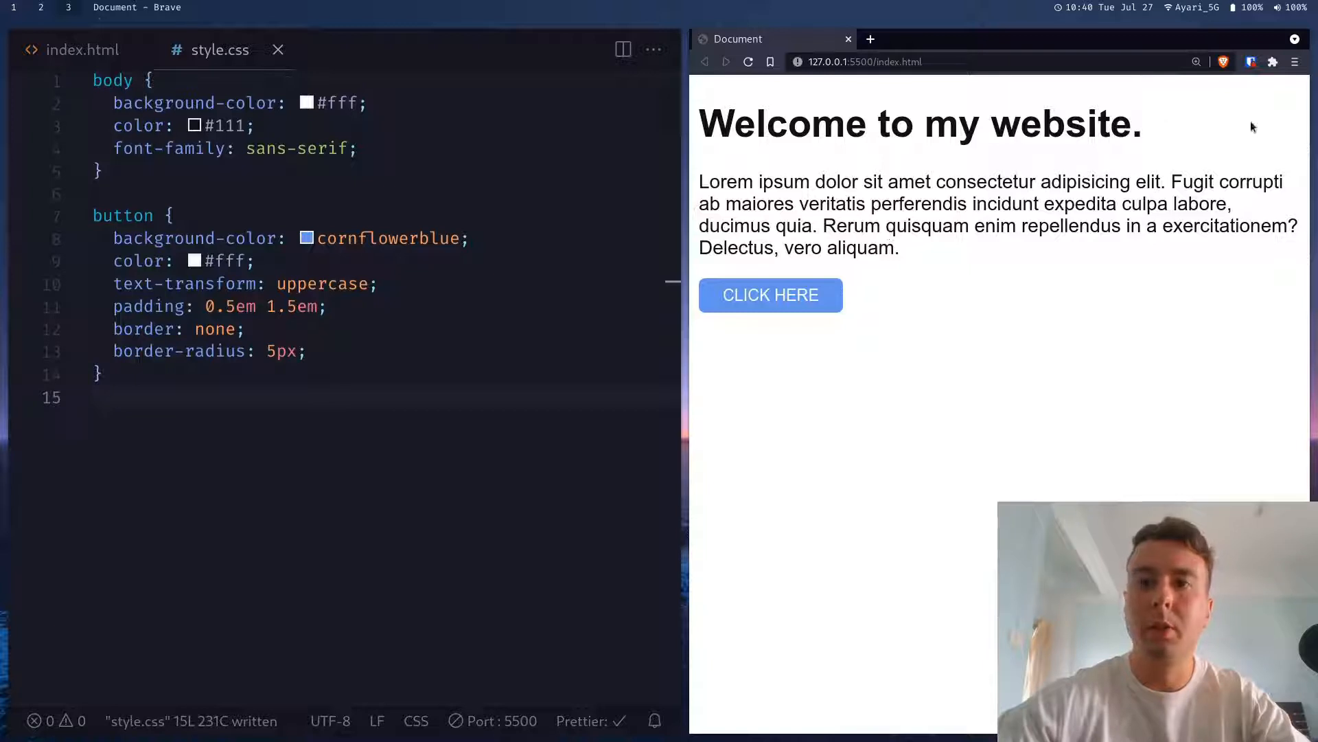
mouse_move(1273, 112)
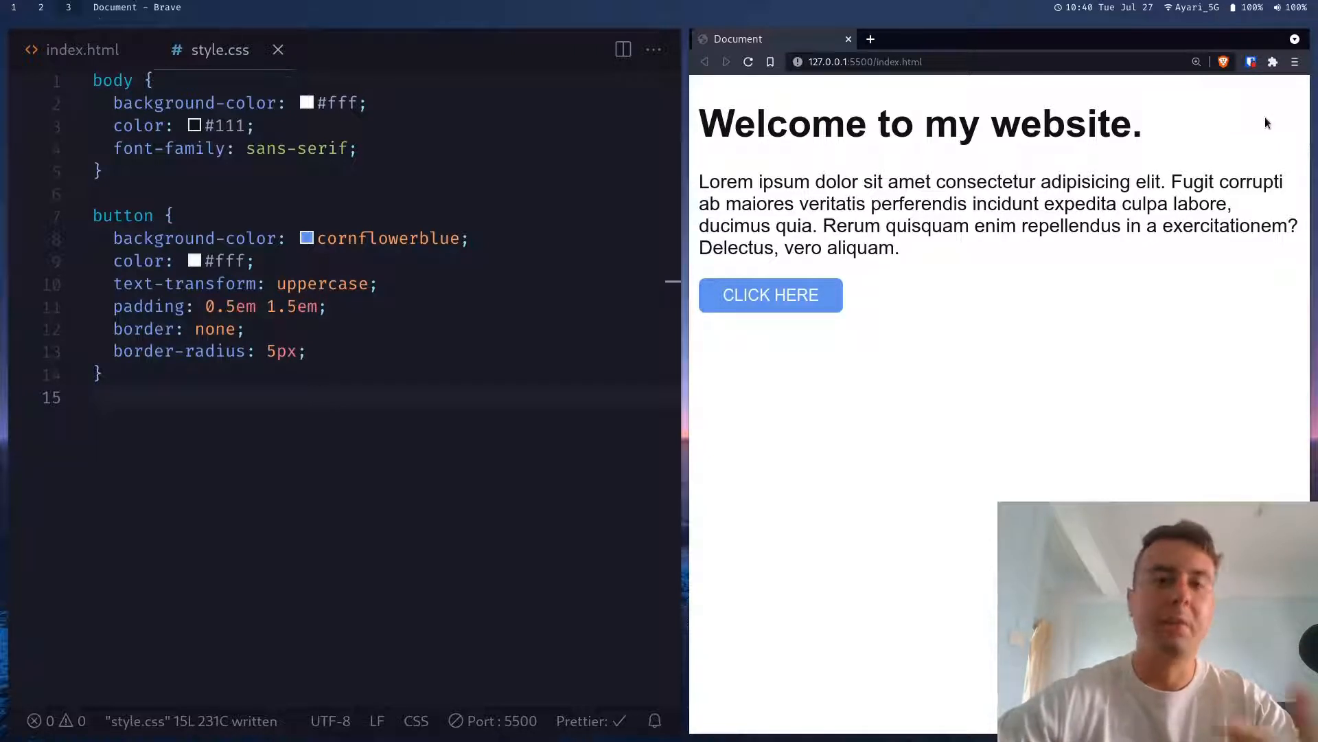
mouse_move(1257, 121)
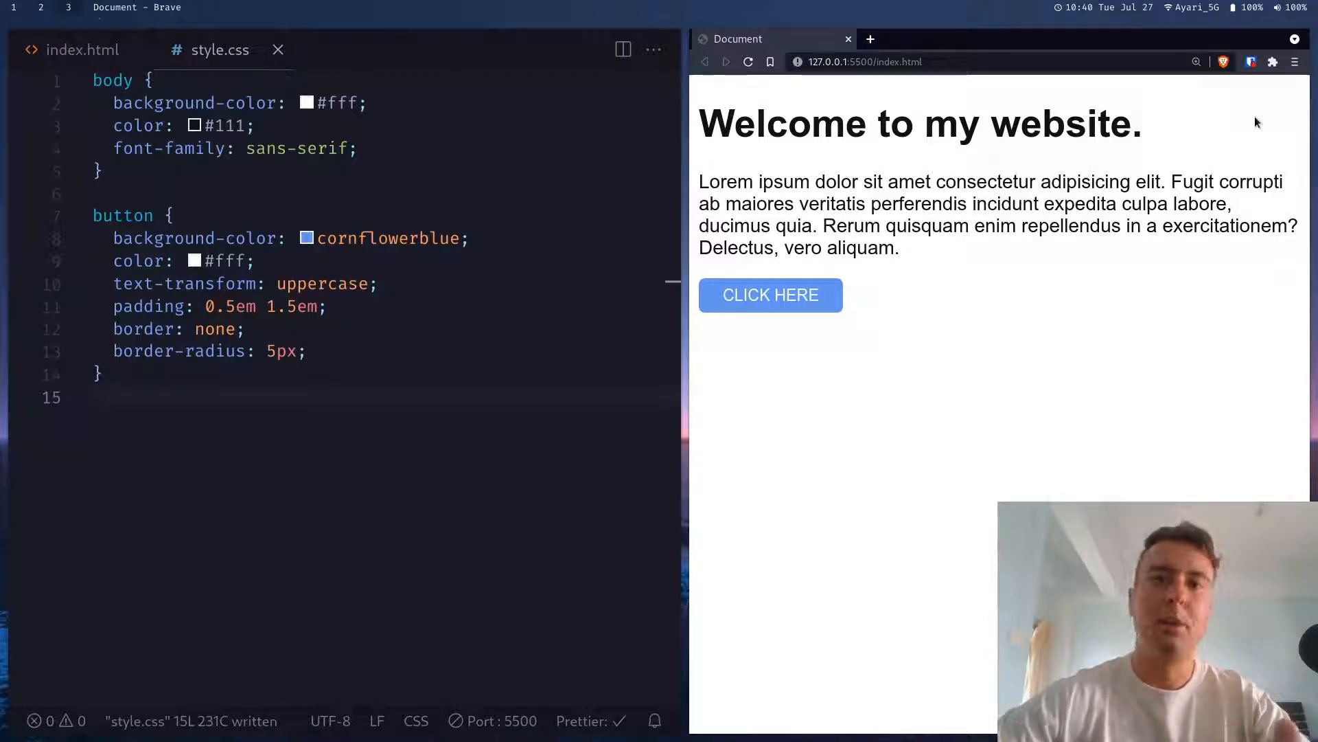
mouse_move(1245, 126)
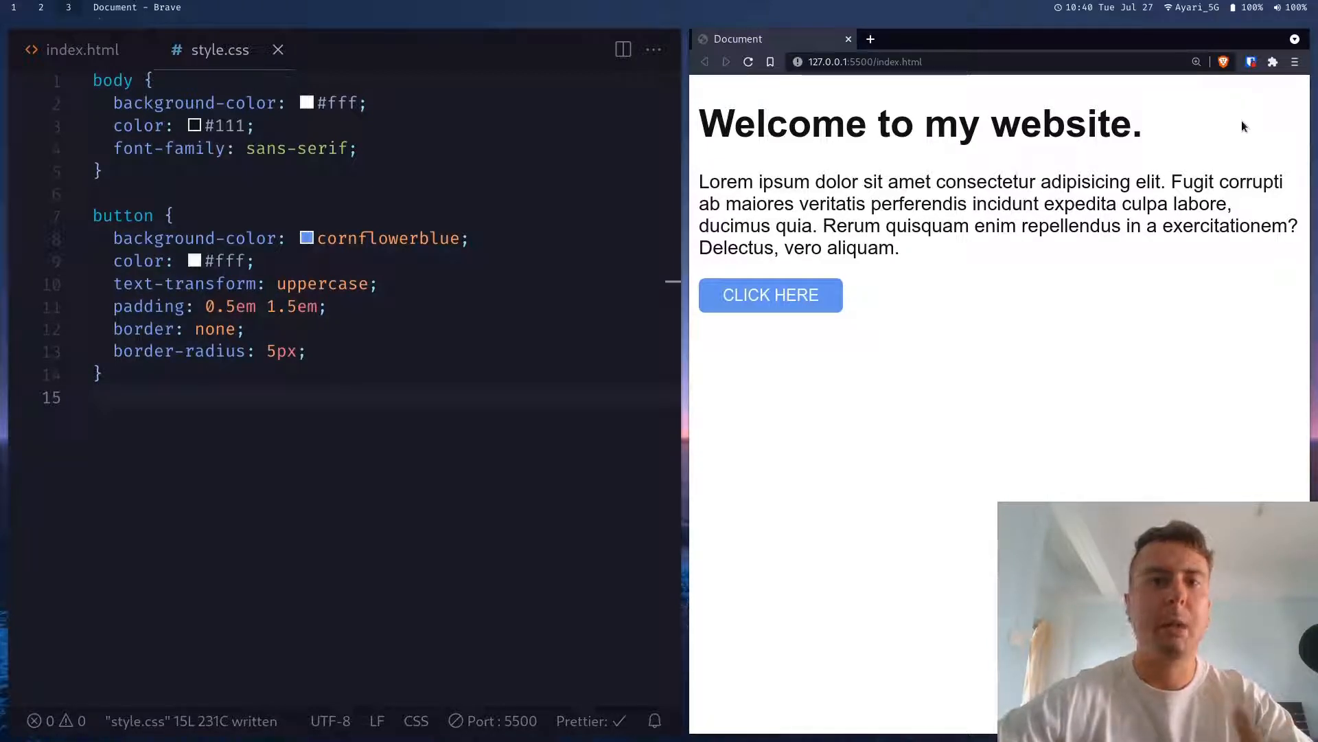
mouse_move(1228, 137)
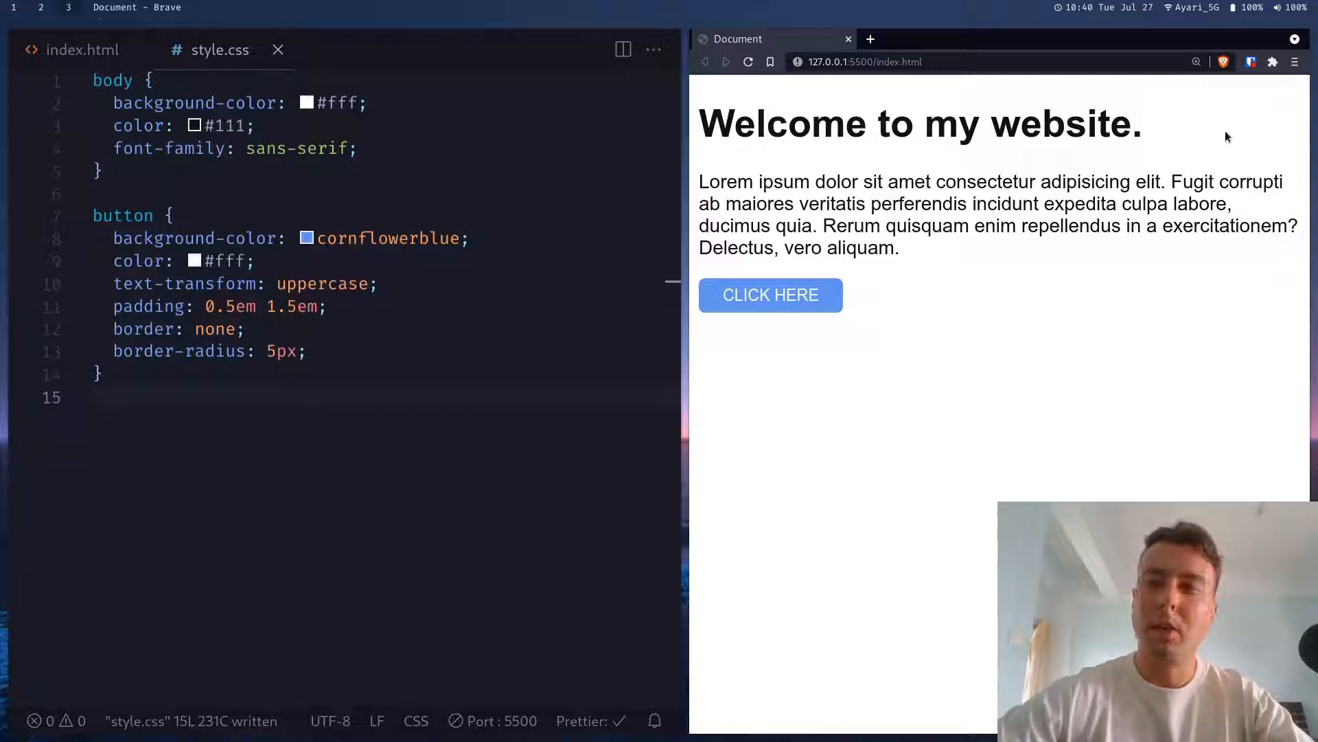
mouse_move(1231, 127)
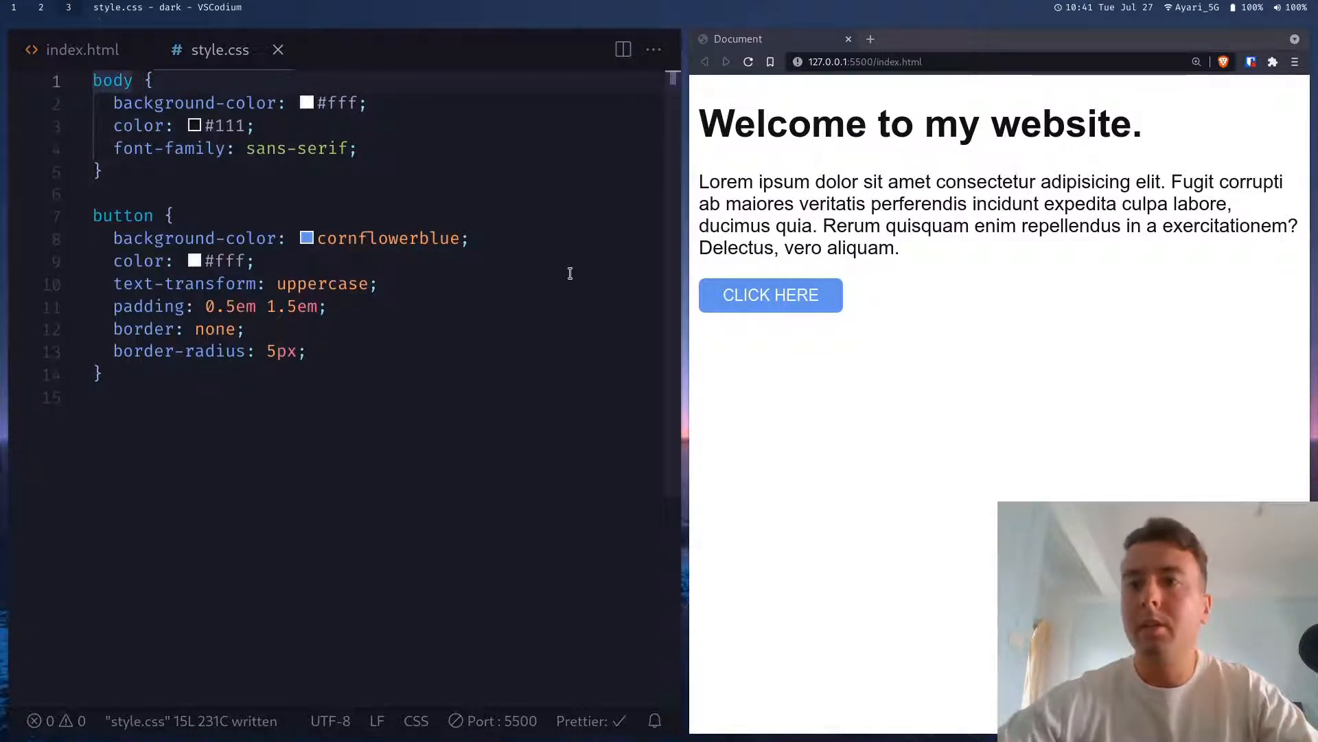
mouse_move(1262, 130)
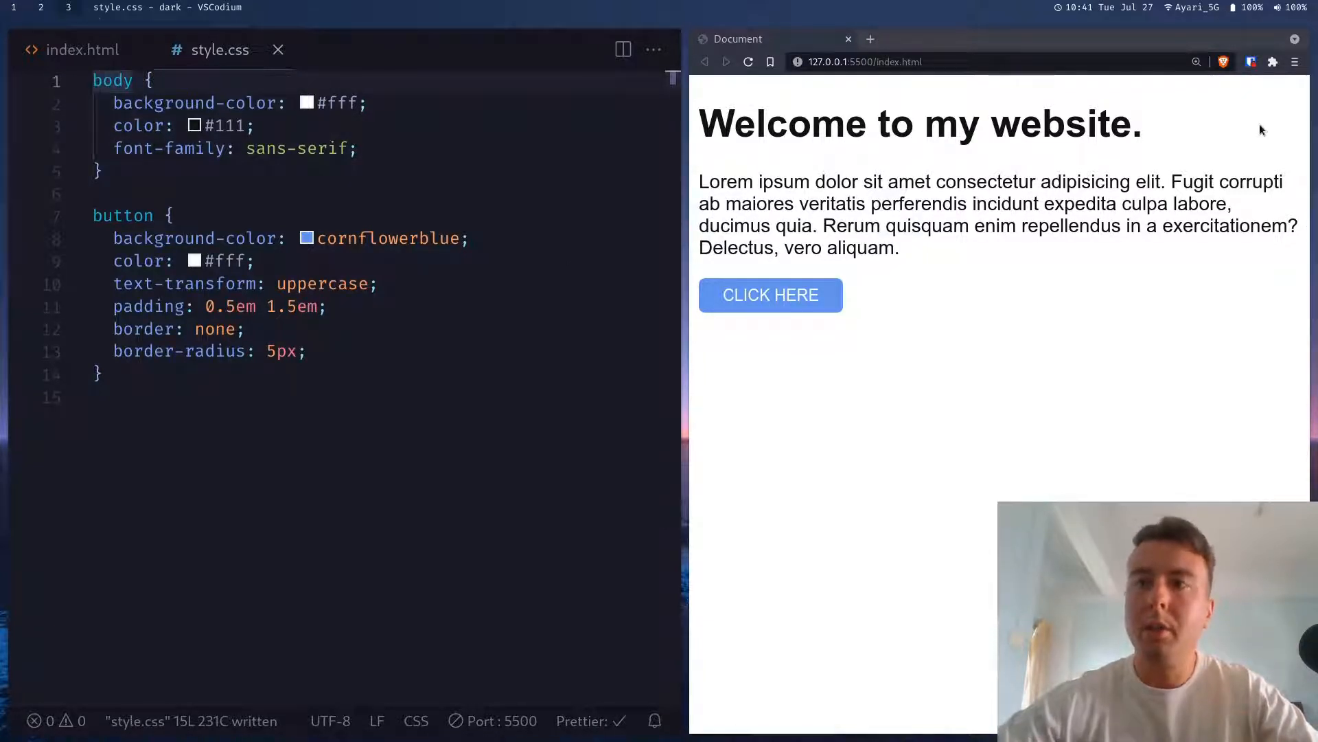
mouse_move(1258, 109)
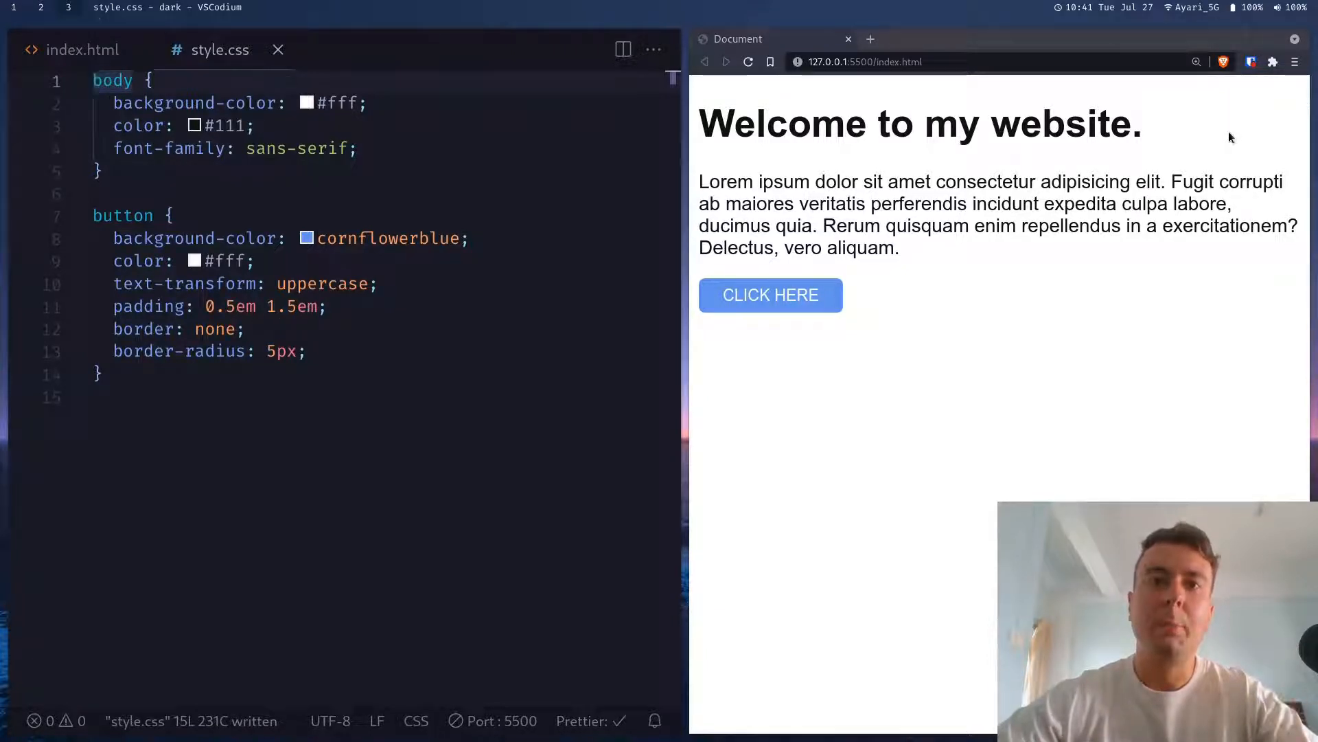
mouse_move(1253, 127)
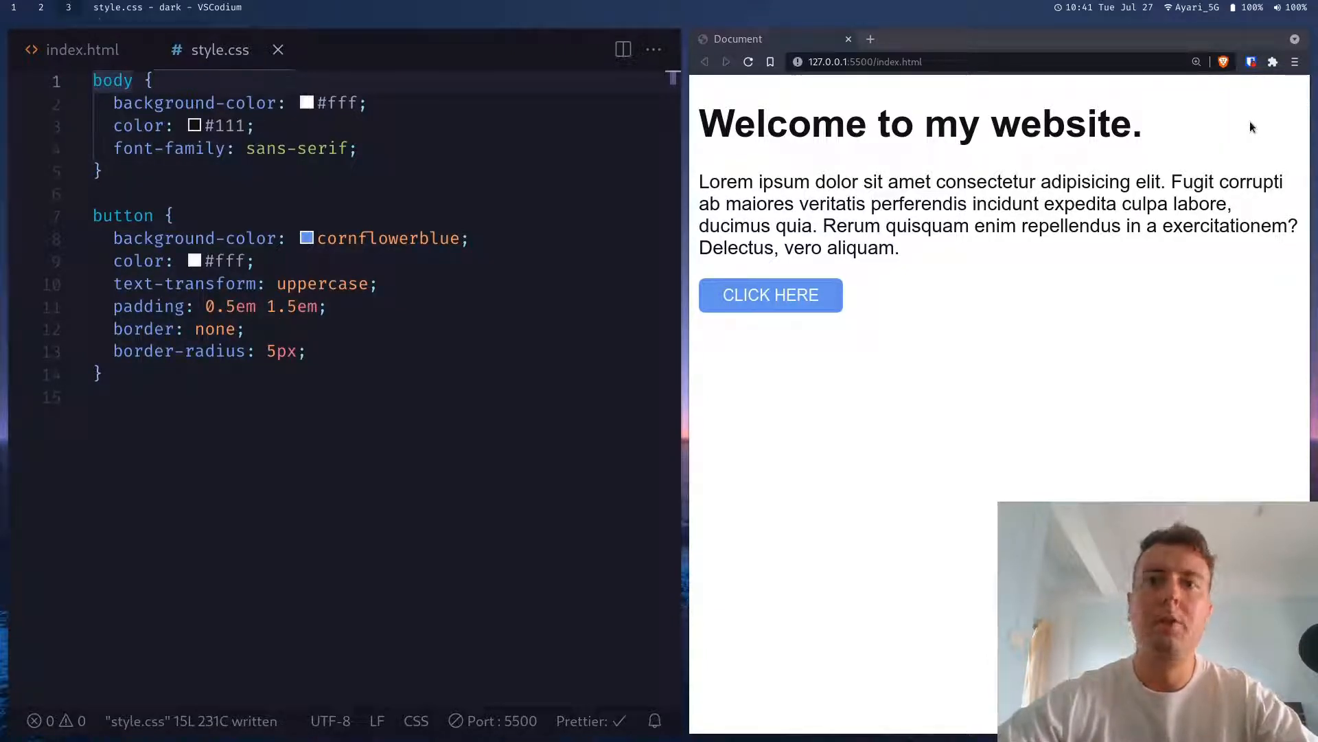
mouse_move(1260, 123)
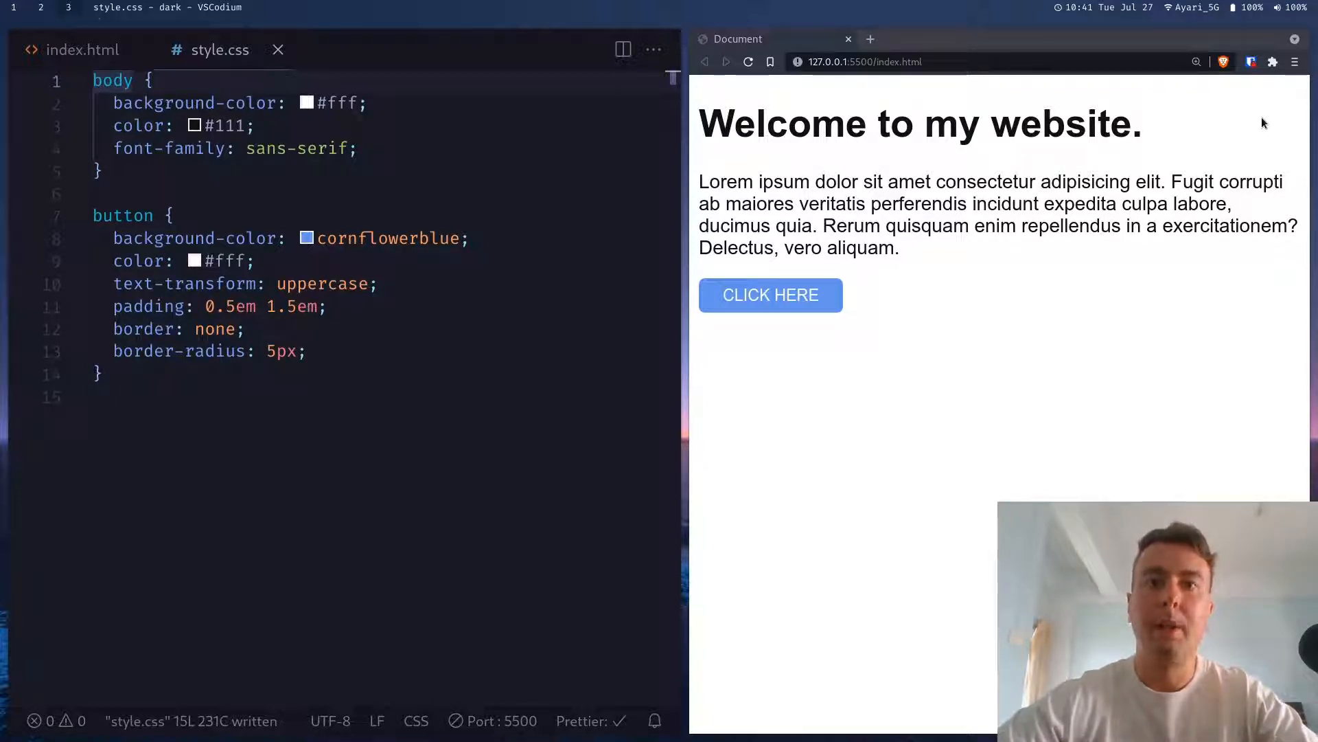
mouse_move(955, 35)
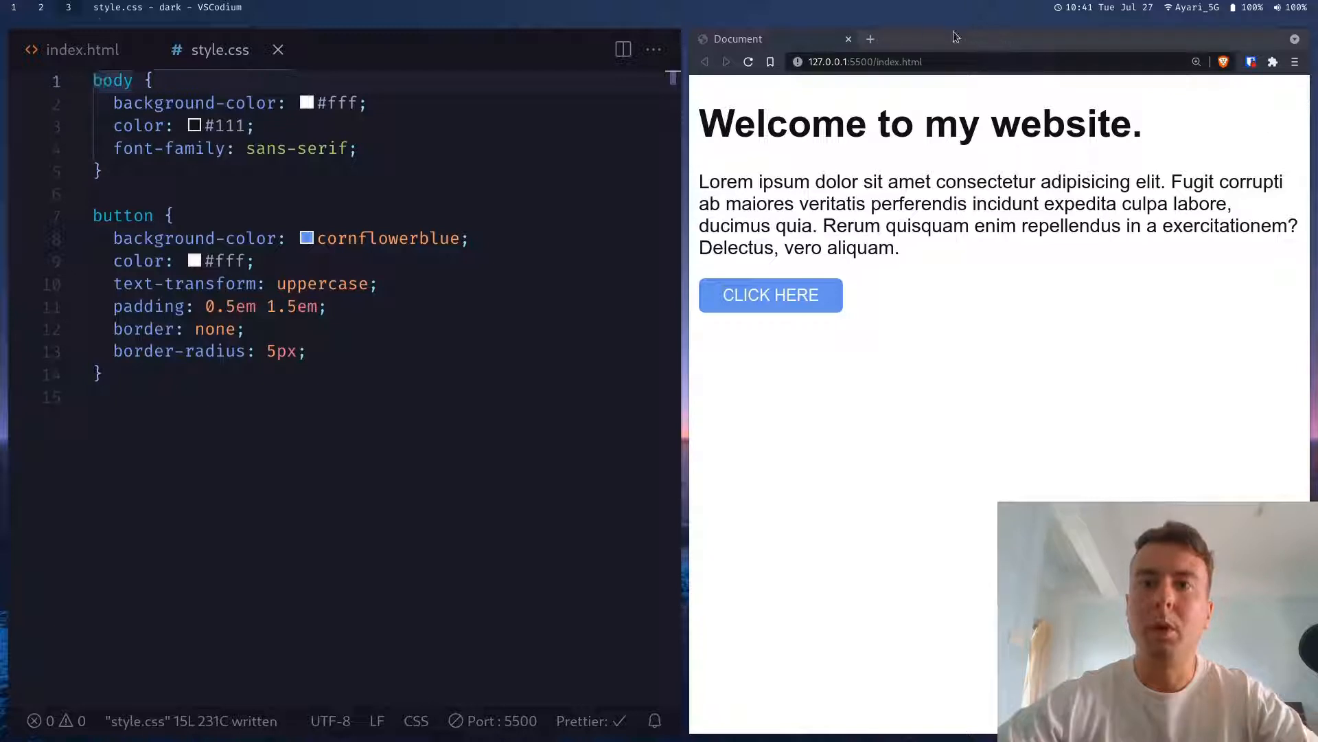
mouse_move(1177, 127)
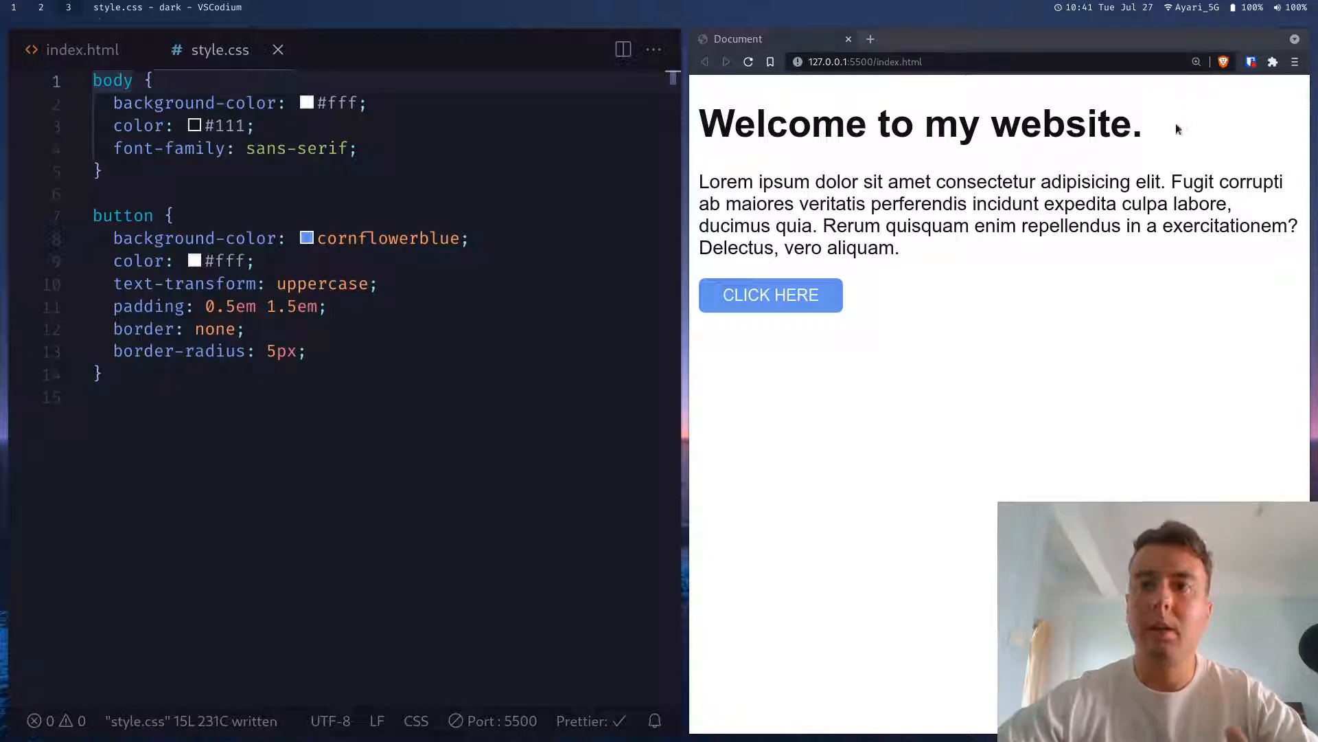
mouse_move(1259, 115)
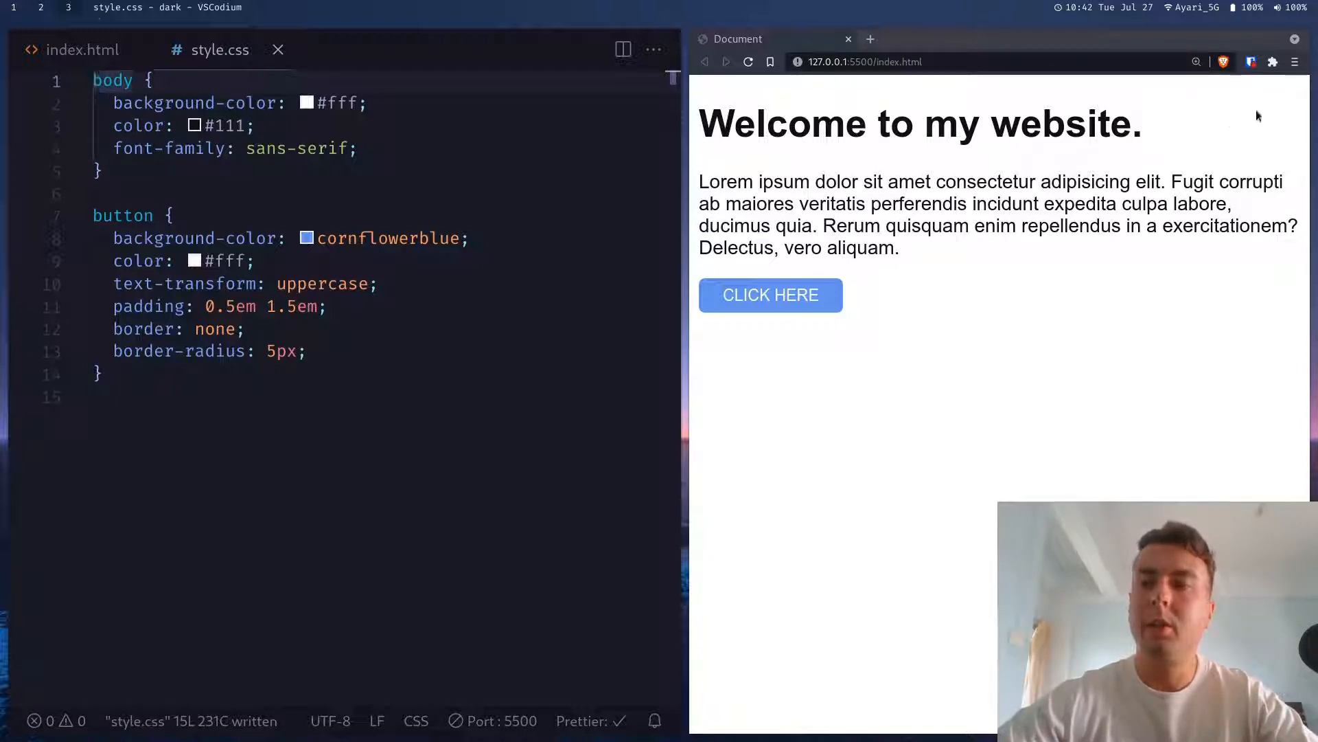
mouse_move(609, 209)
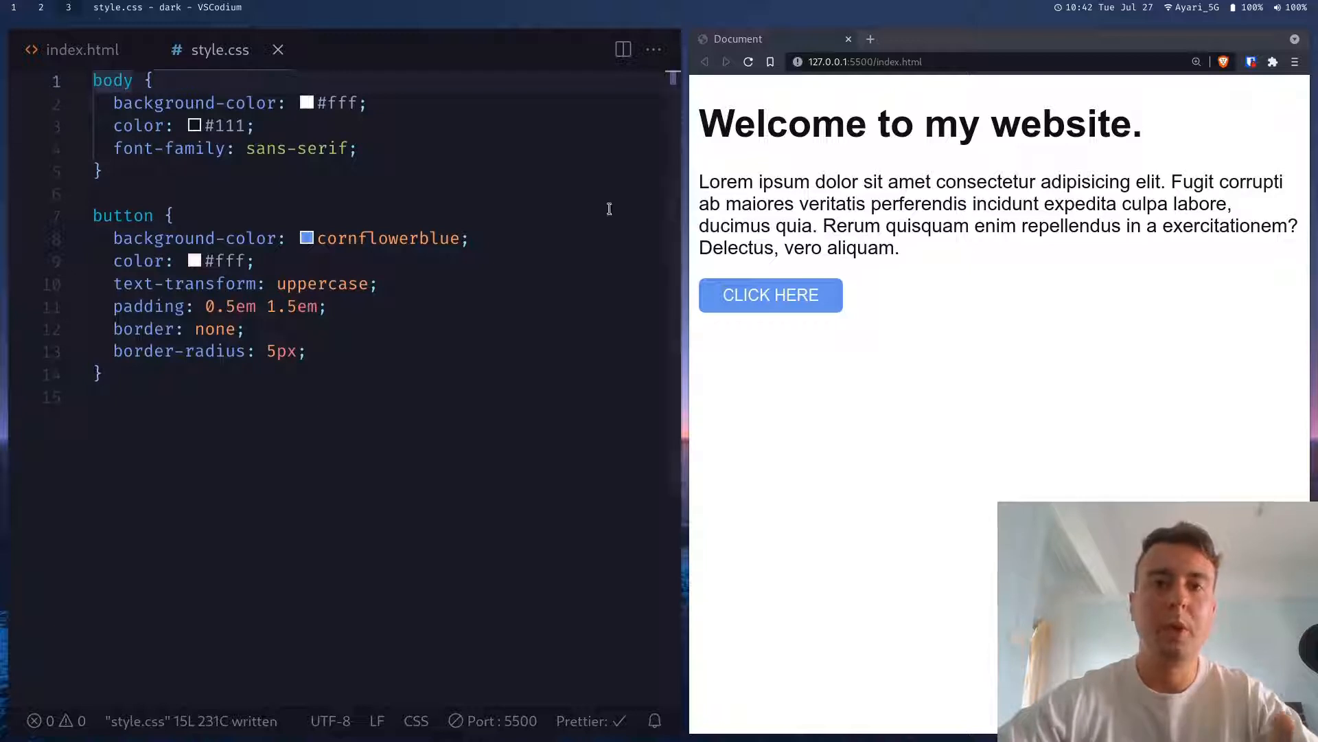
mouse_move(935, 263)
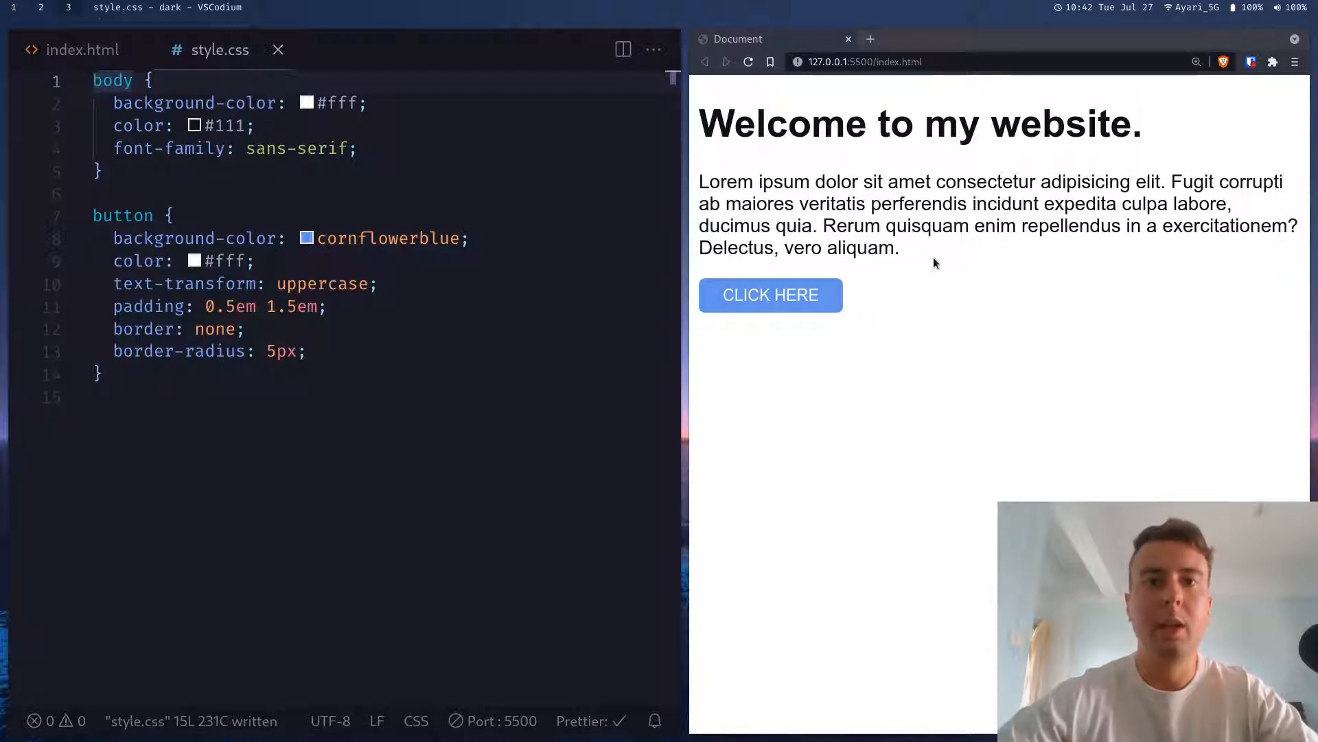
mouse_move(554, 135)
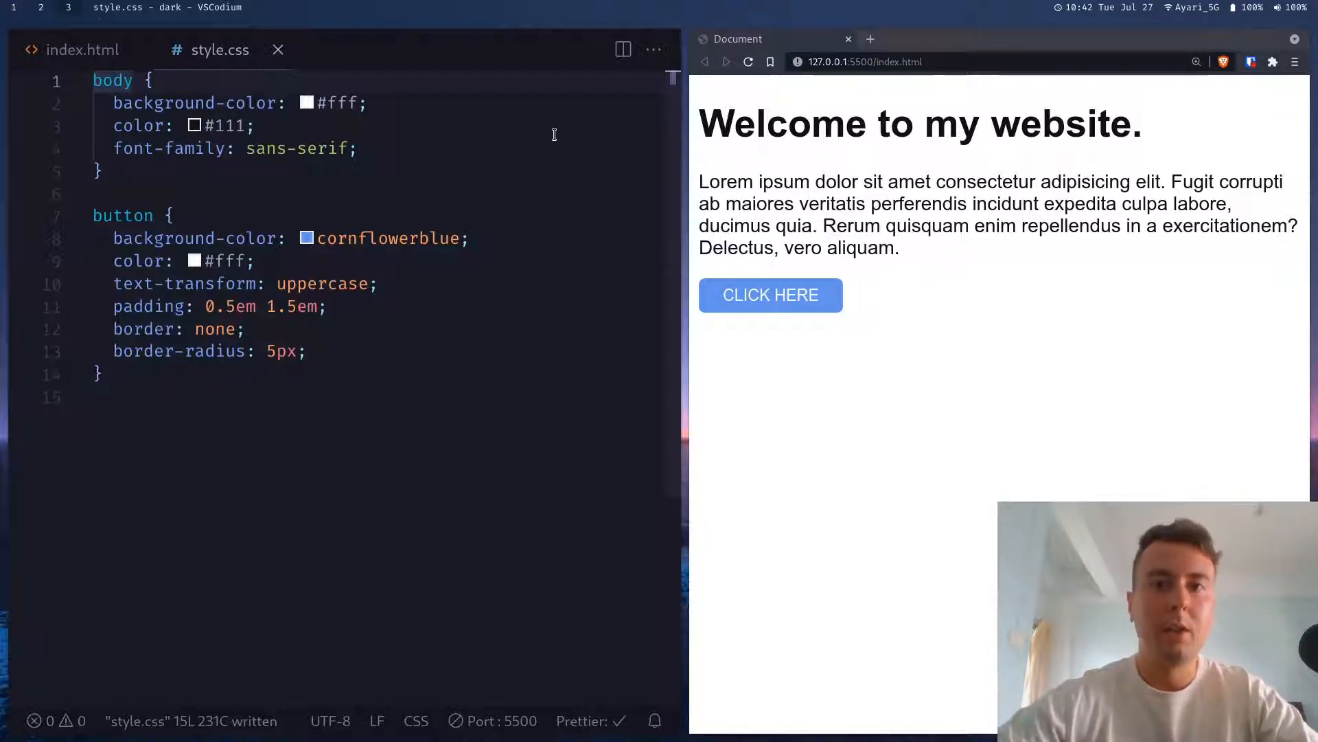
mouse_move(344, 206)
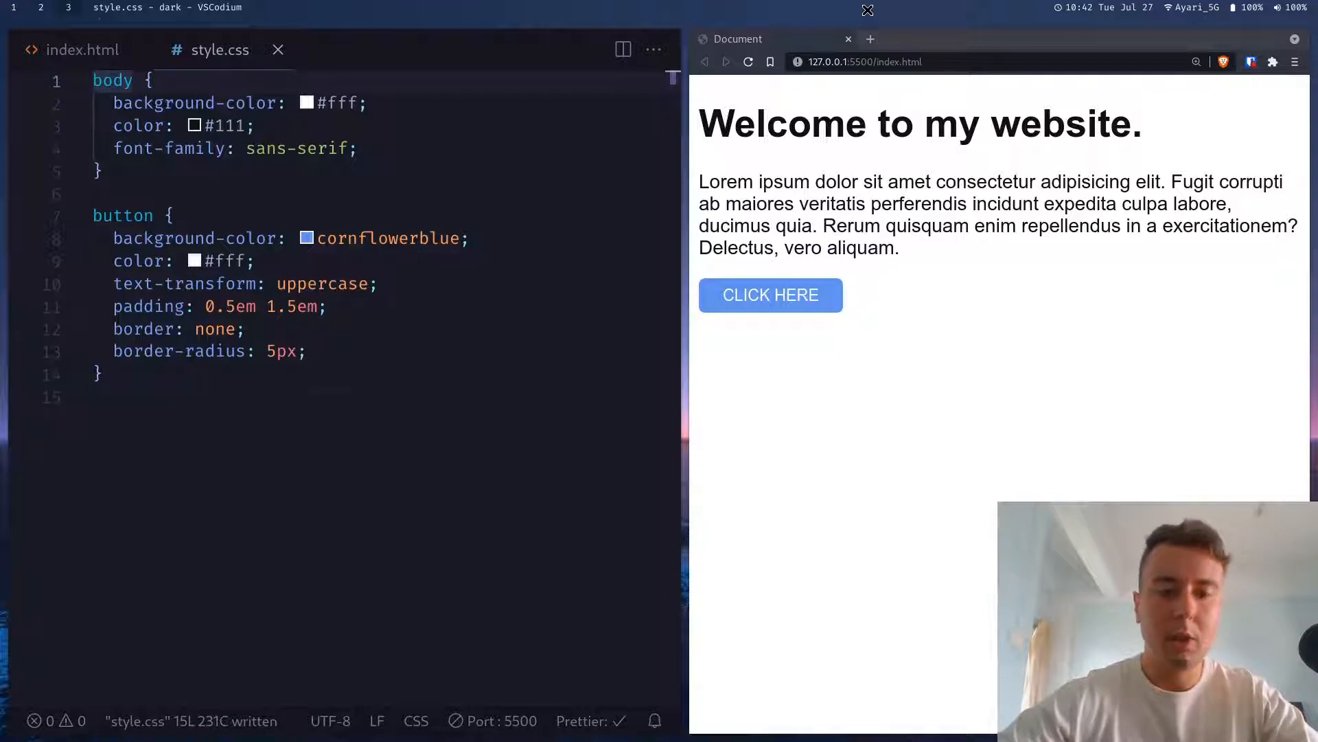
text(a)
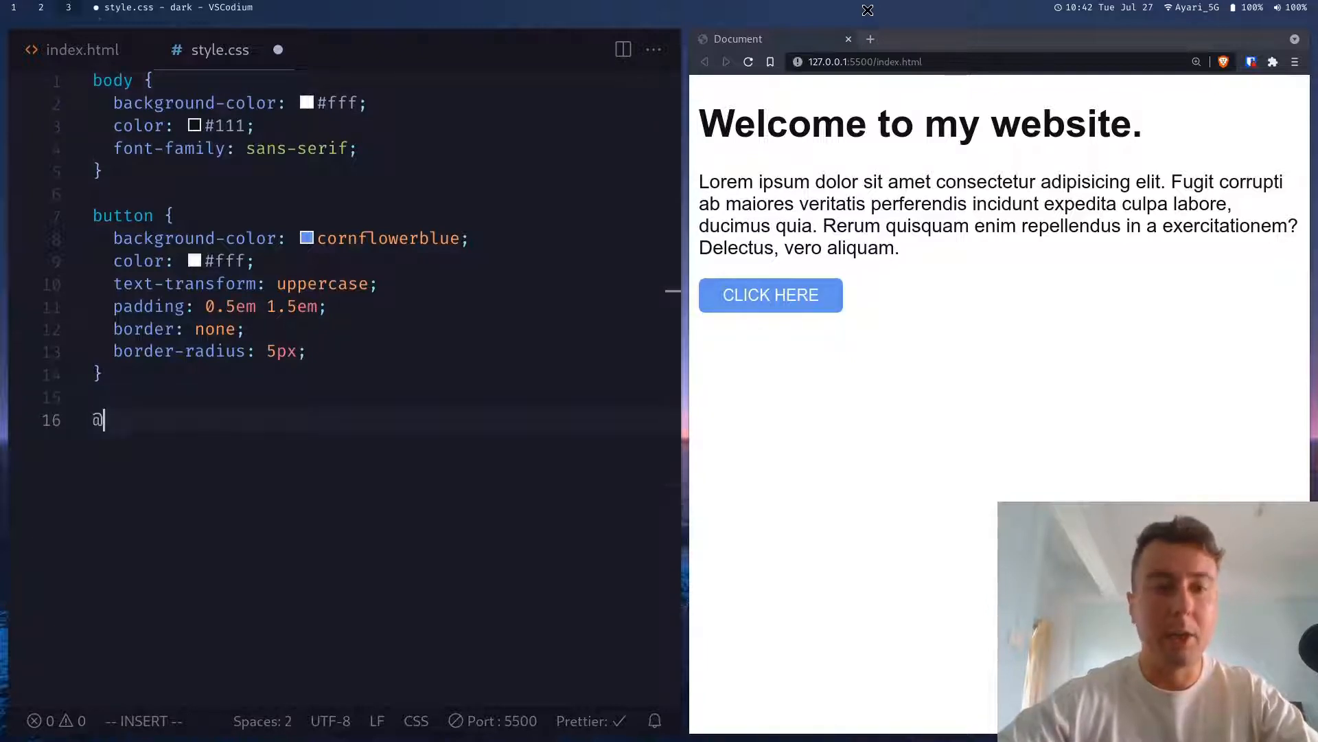
text(media ()
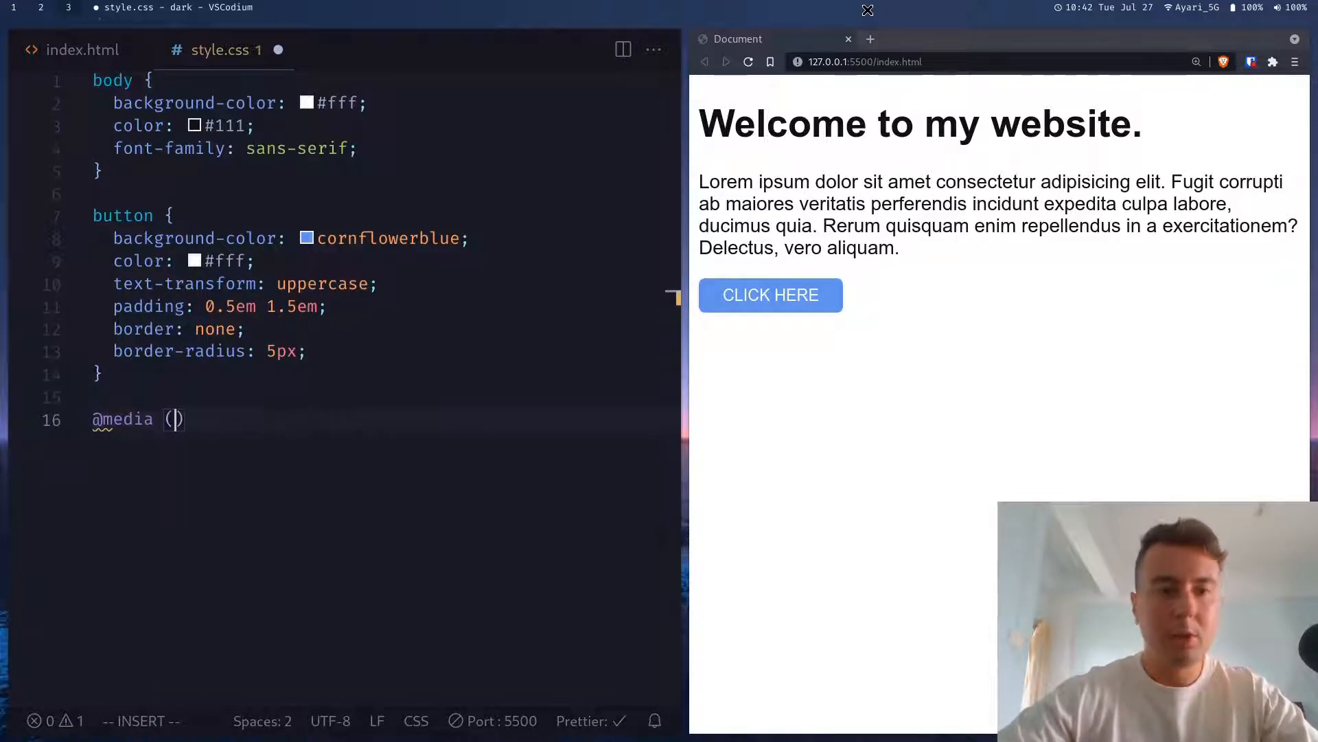
text(pref)
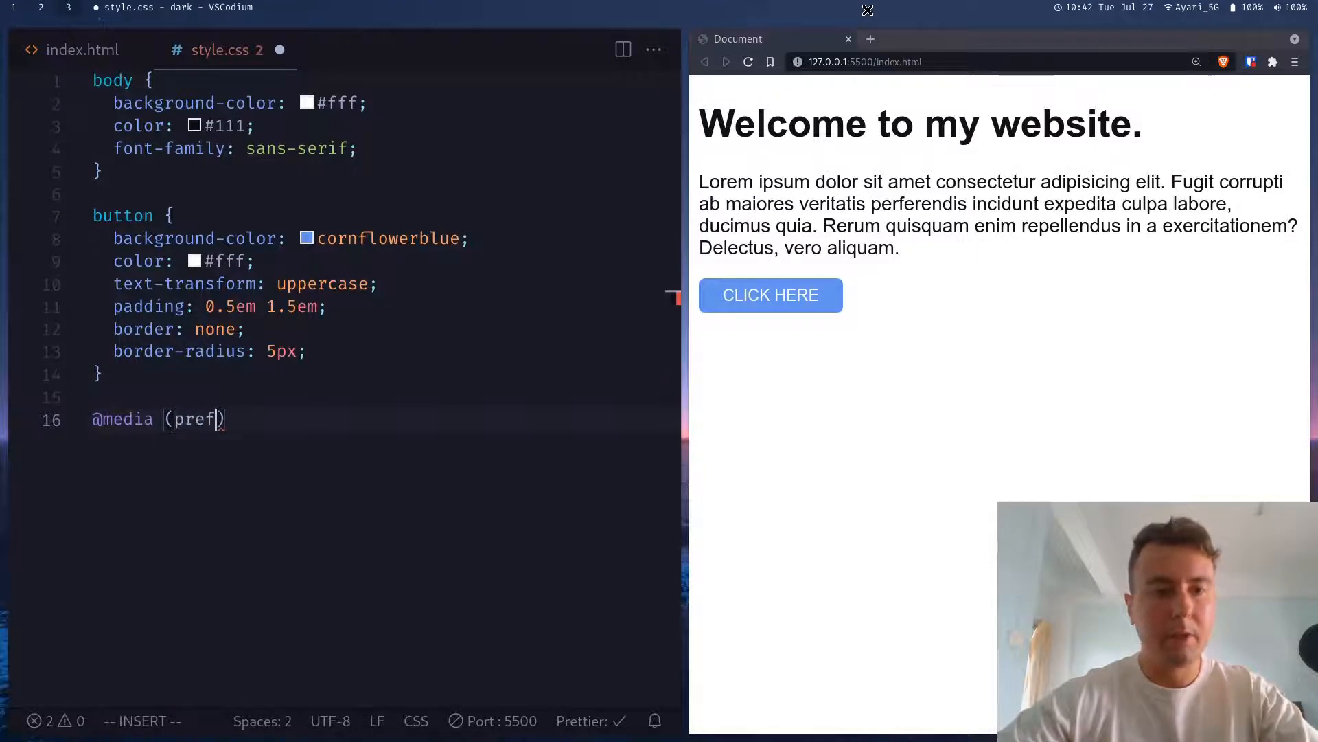
text(ers-color-s)
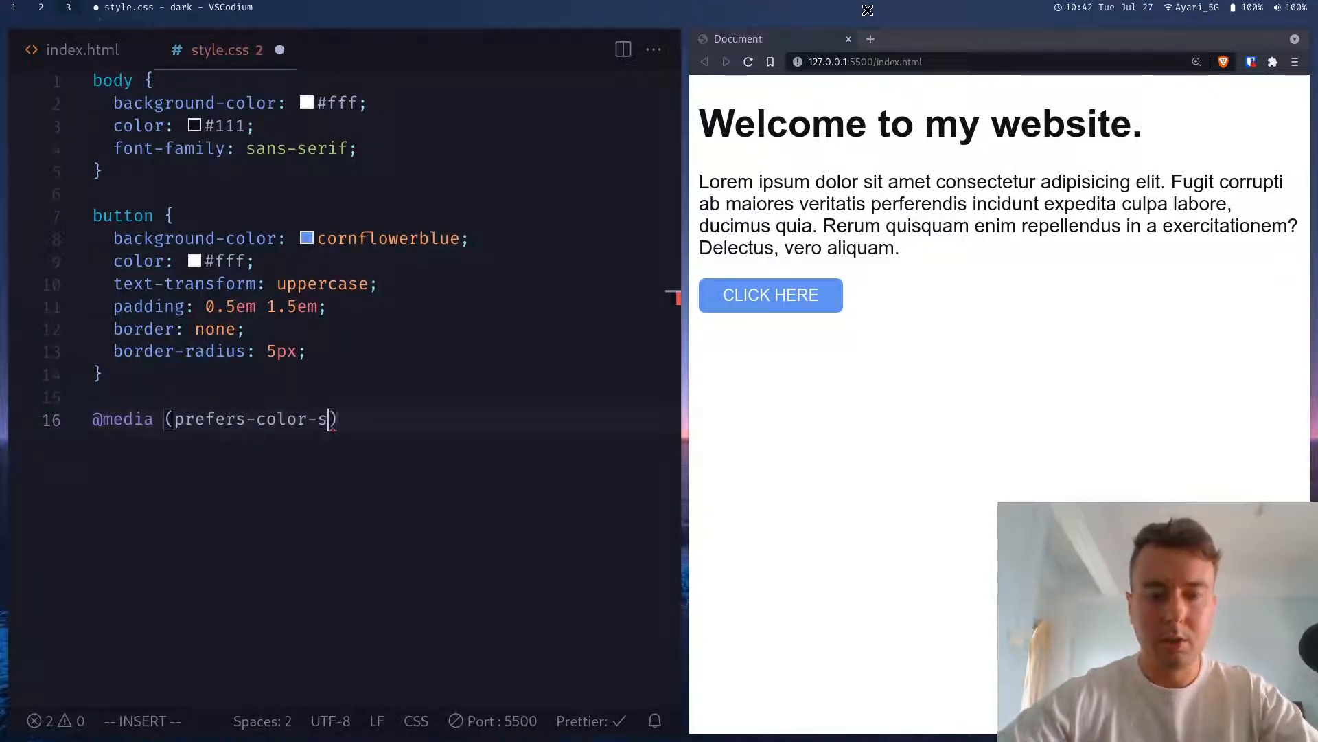
text(cheme: dark)
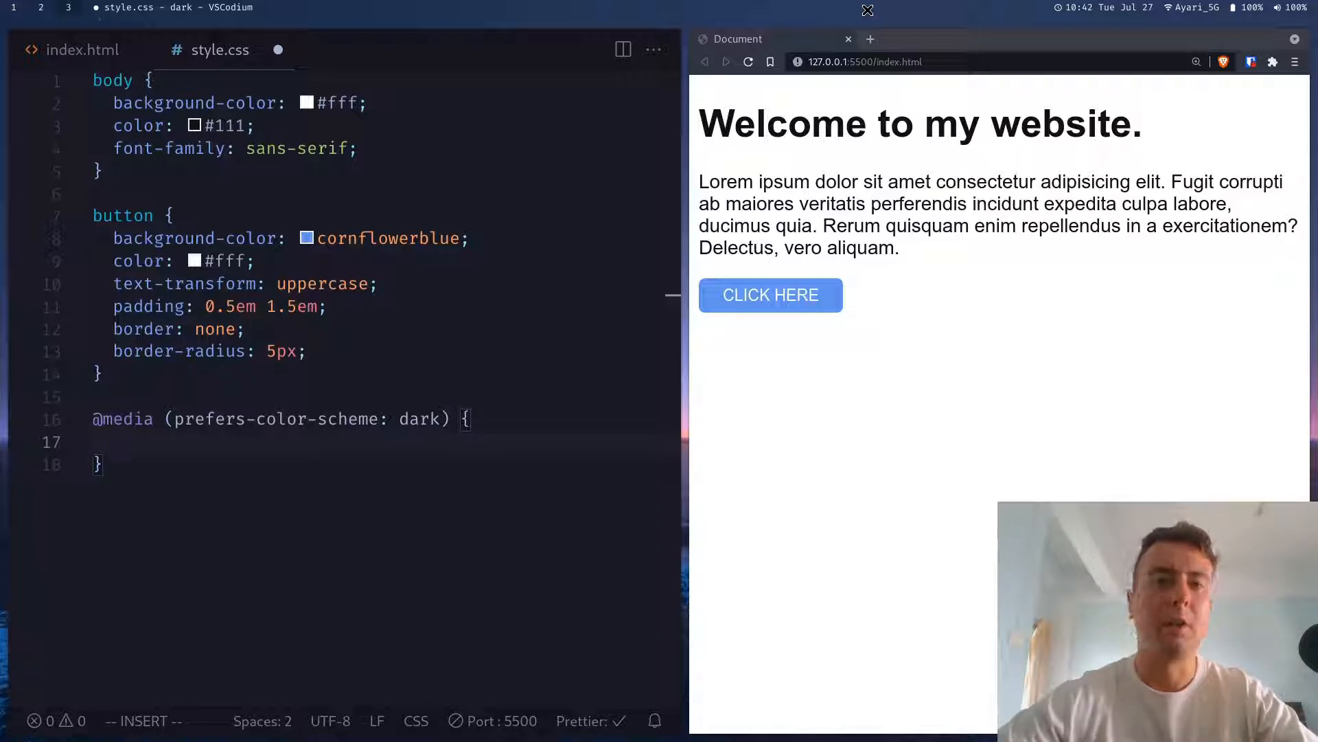
mouse_move(770, 368)
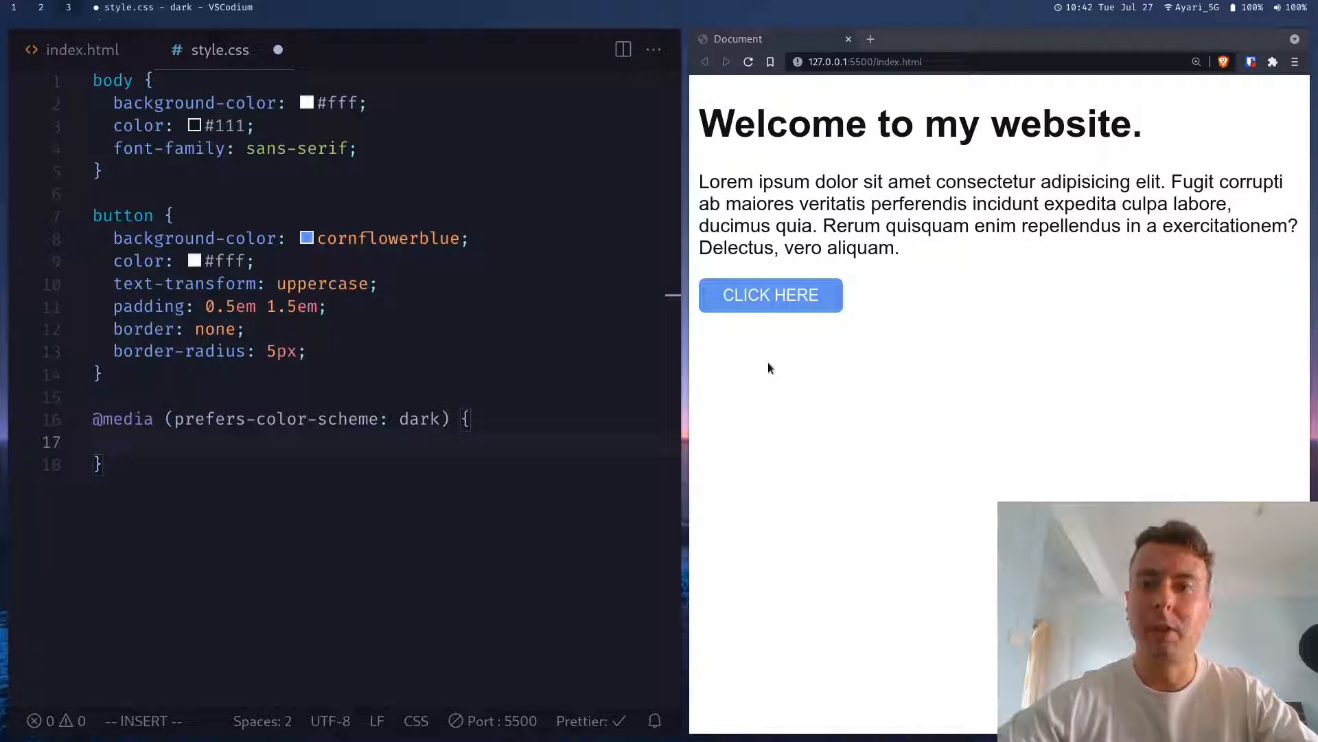
mouse_move(837, 391)
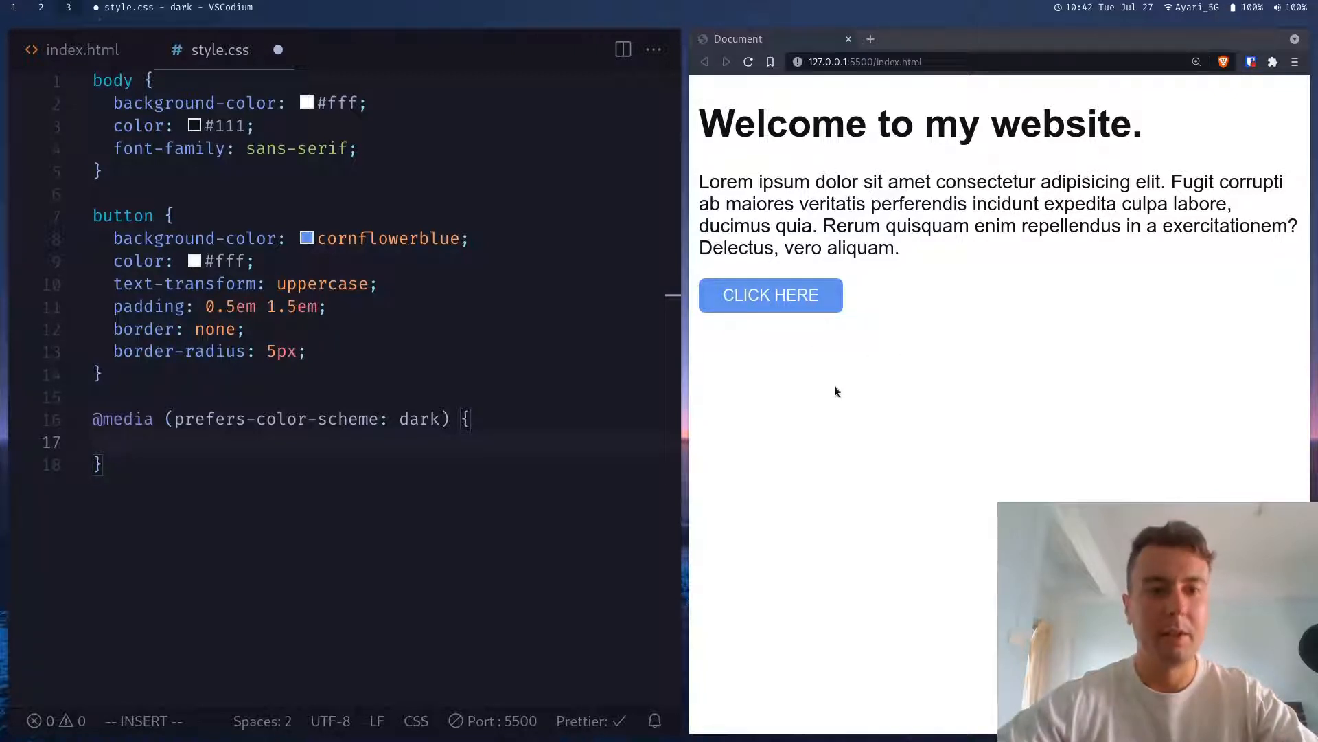
Step: Inside the dark media query, give body background-color #333 and color #fff
text(body {)
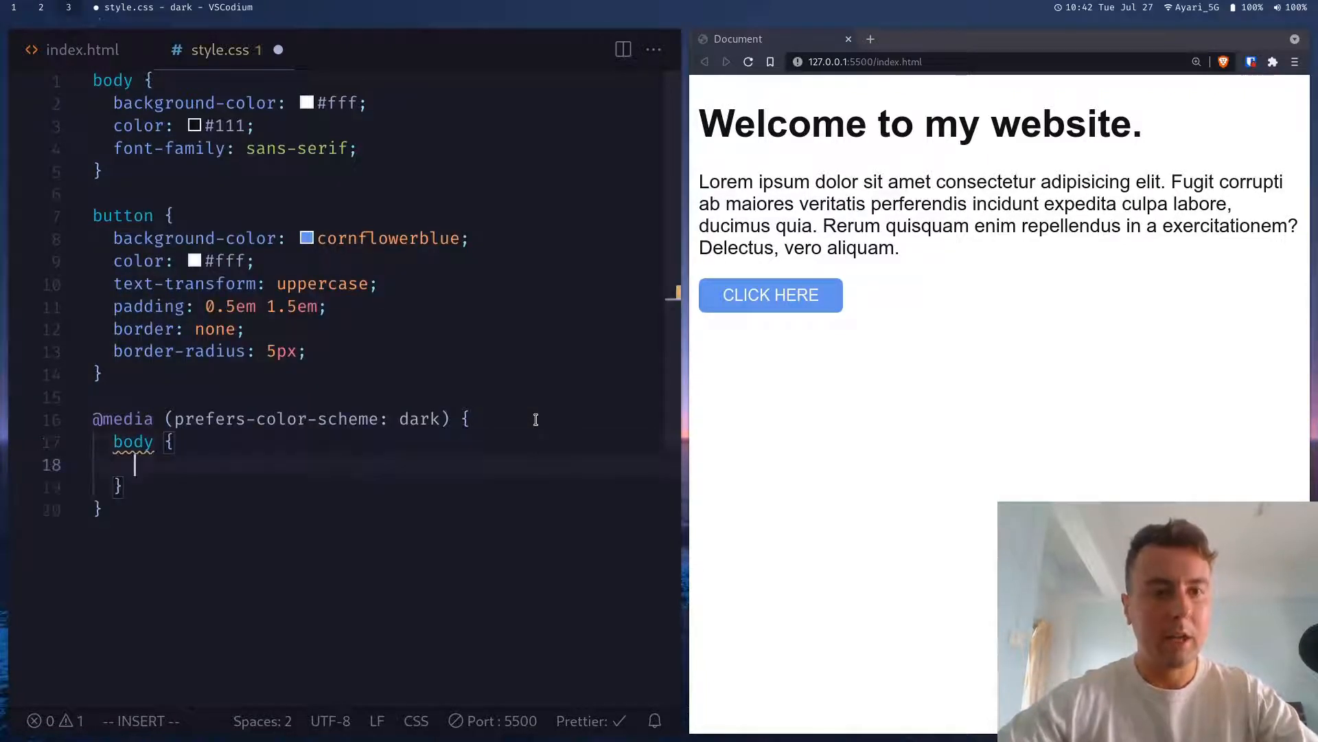
text(background-c)
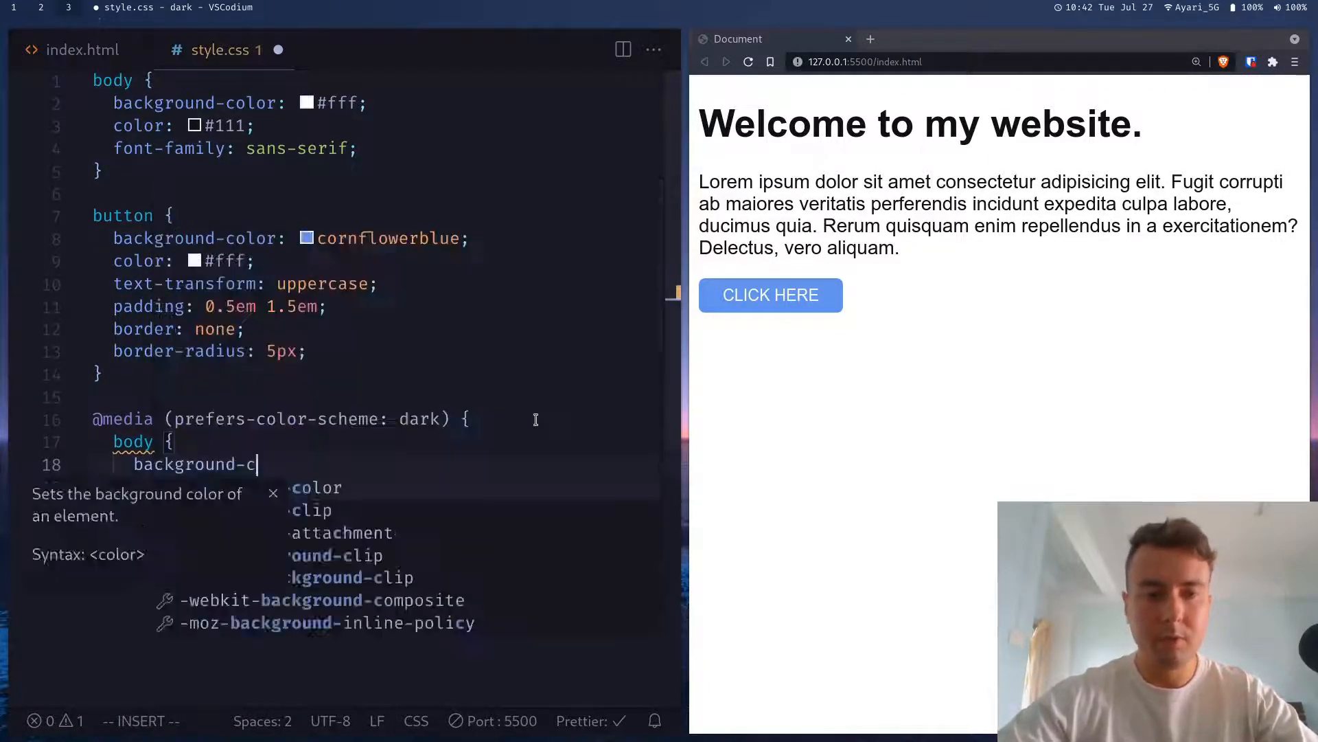
text(olor: #)
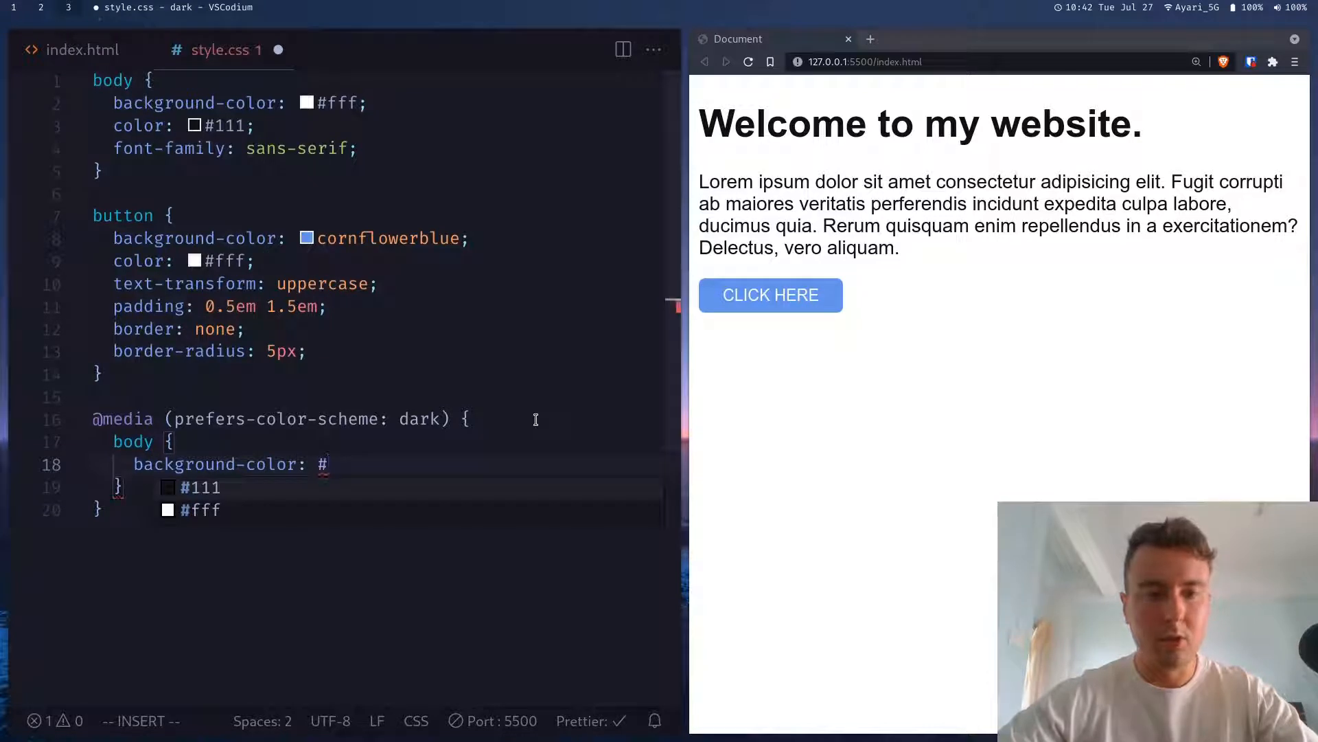
text(333;)
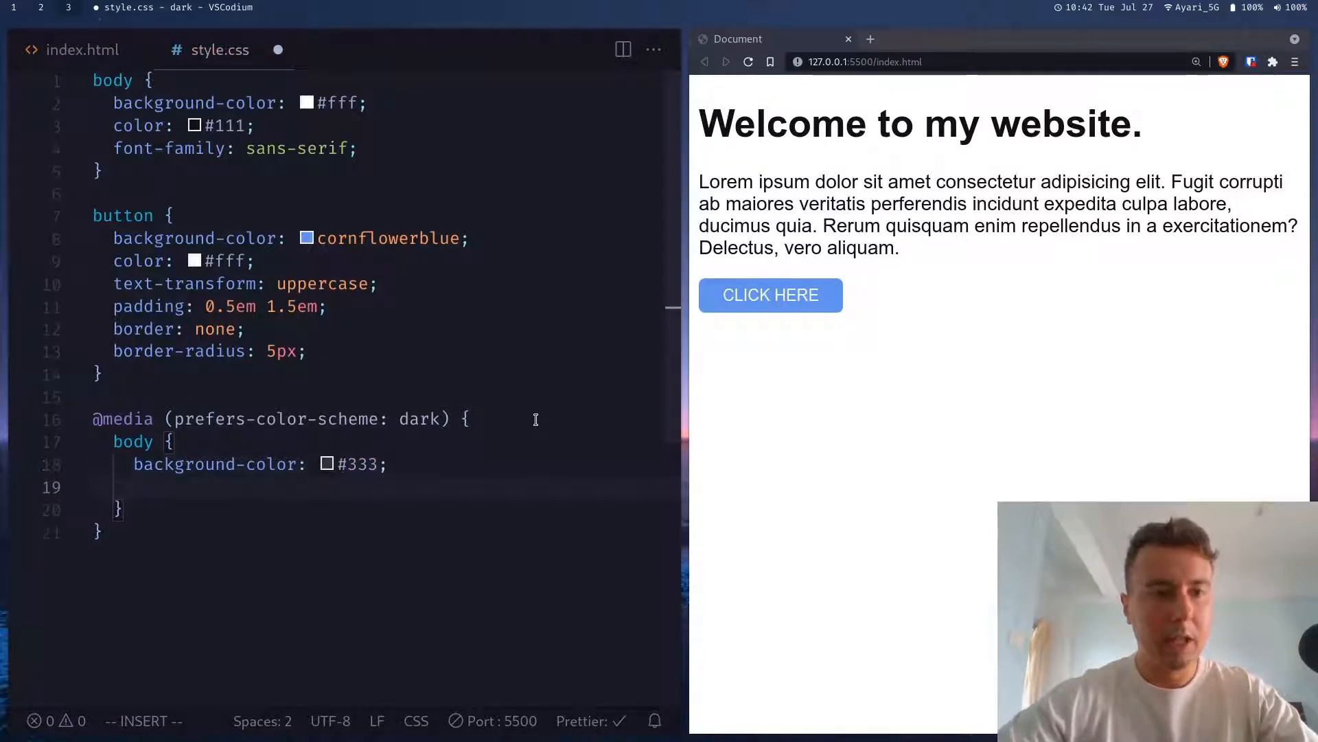
text(color: #fff;)
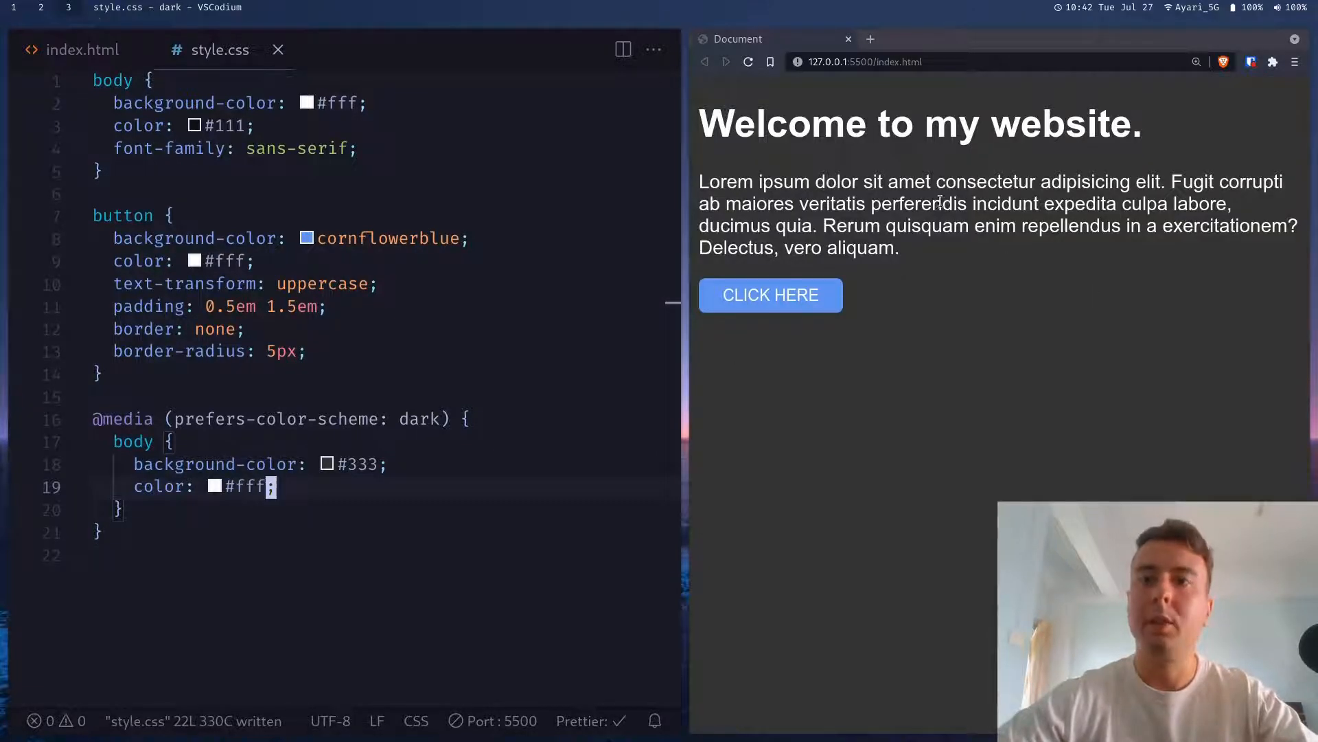
mouse_move(917, 348)
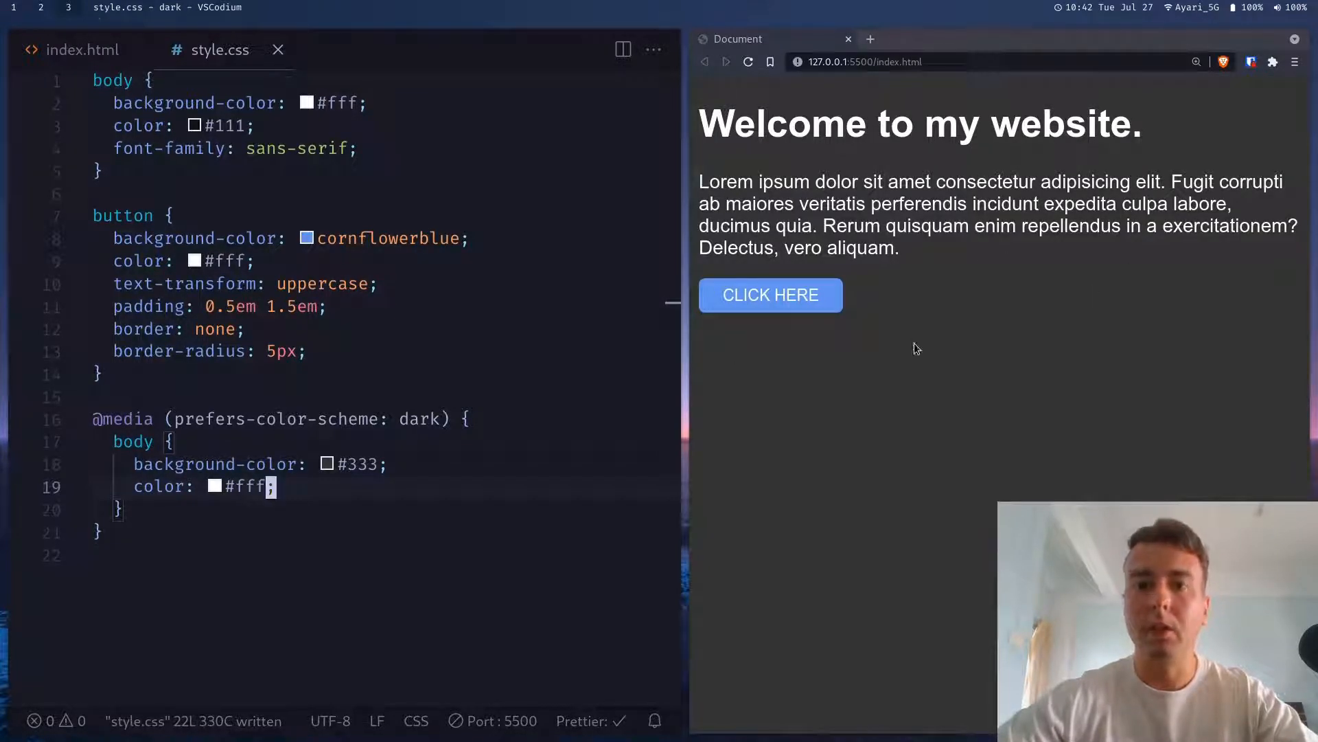
mouse_move(858, 342)
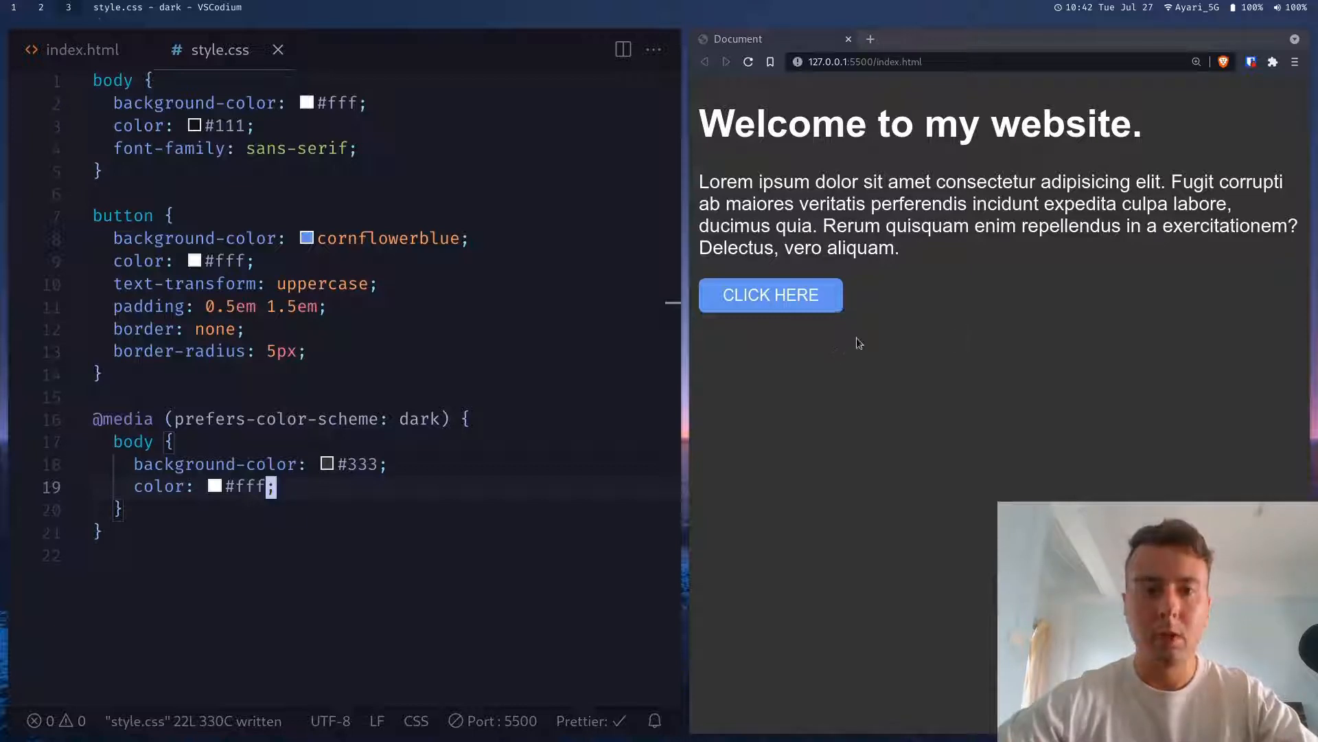
Step: Add a button rule with background-color: purple inside the dark media query
text(b)
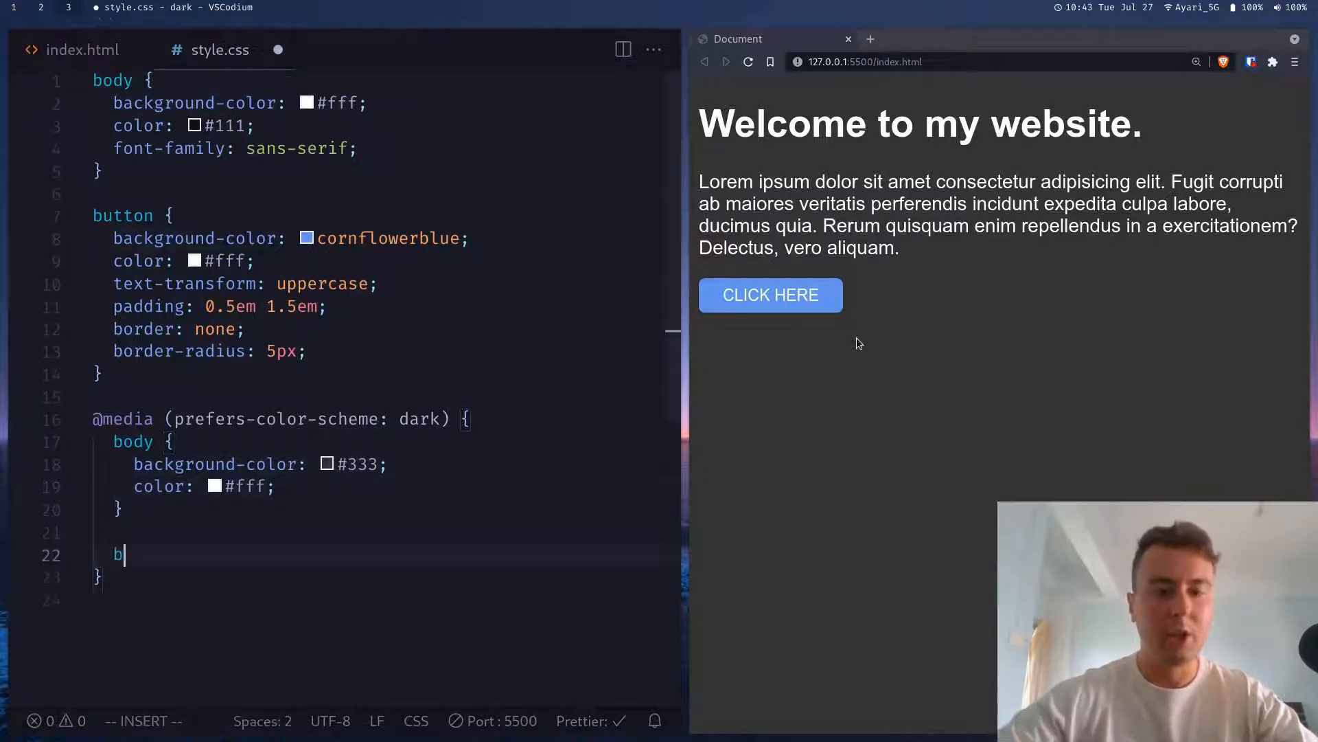
text(utton {)
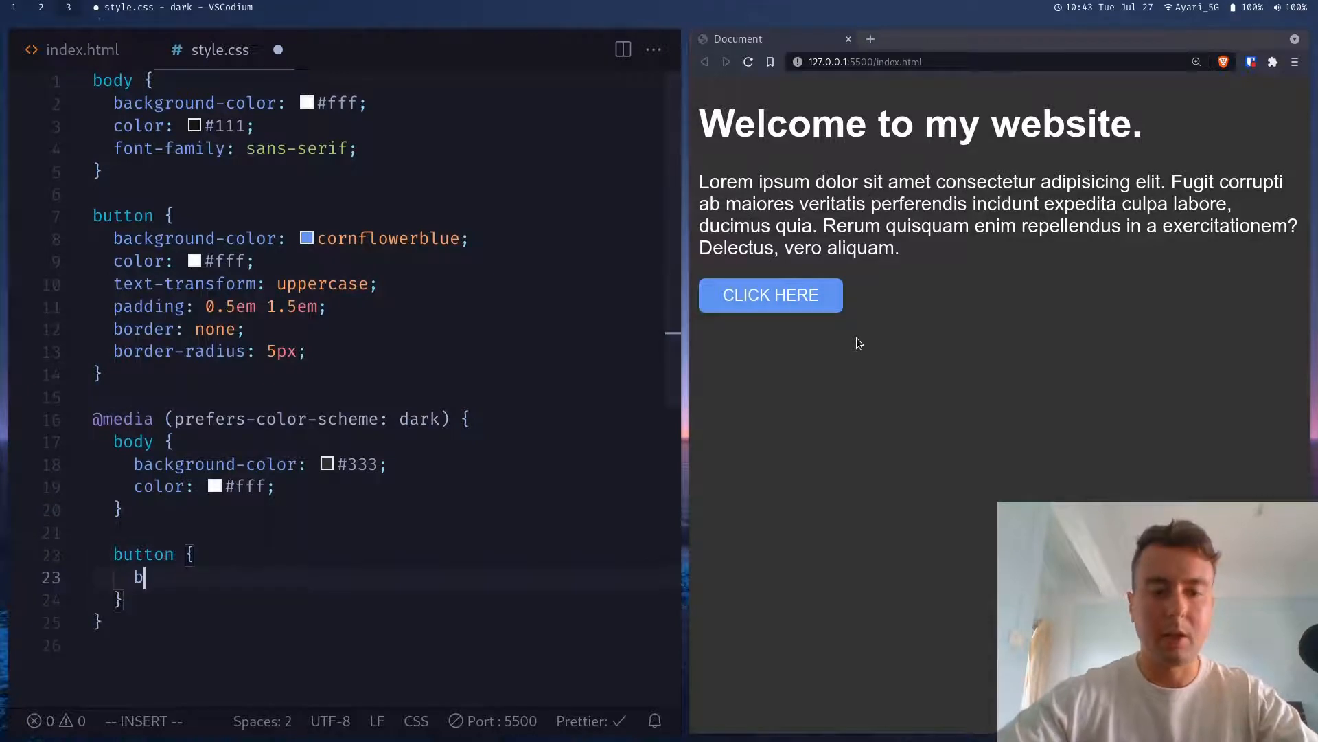
text(ackground)
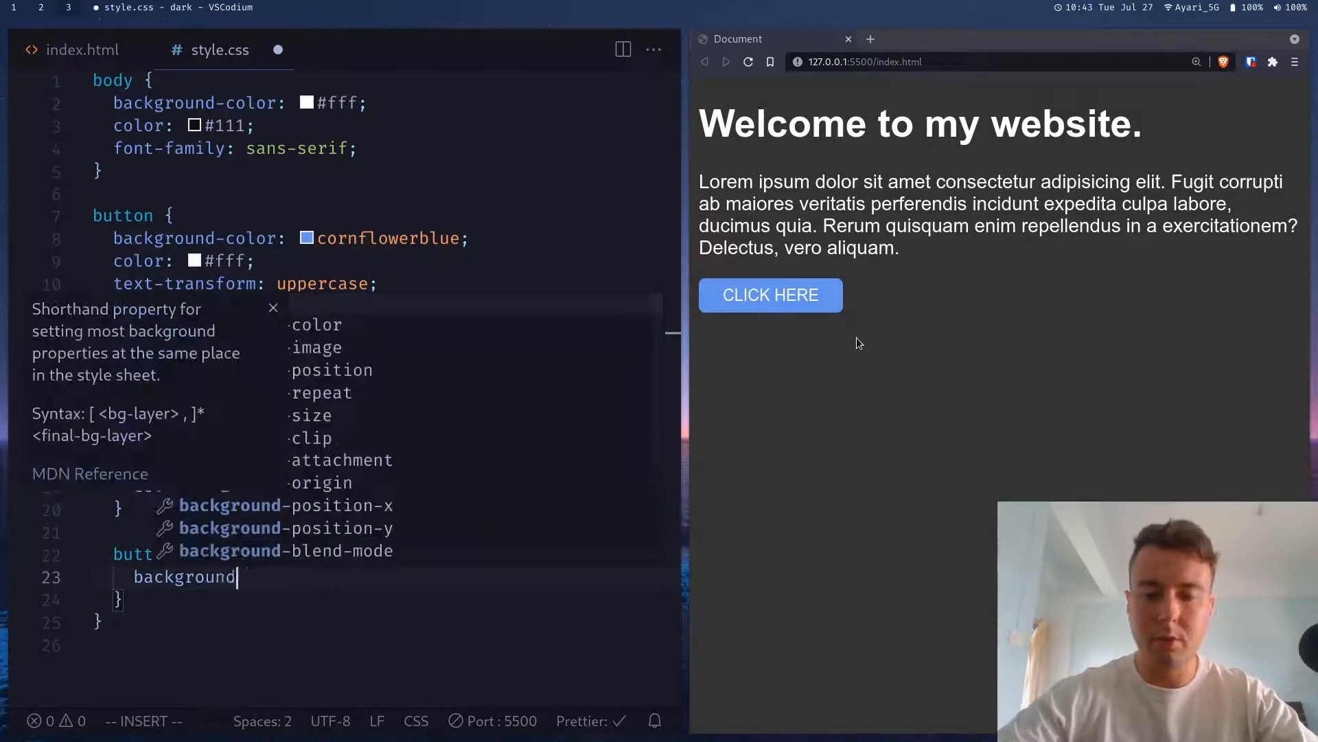
text(background-color: purple;)
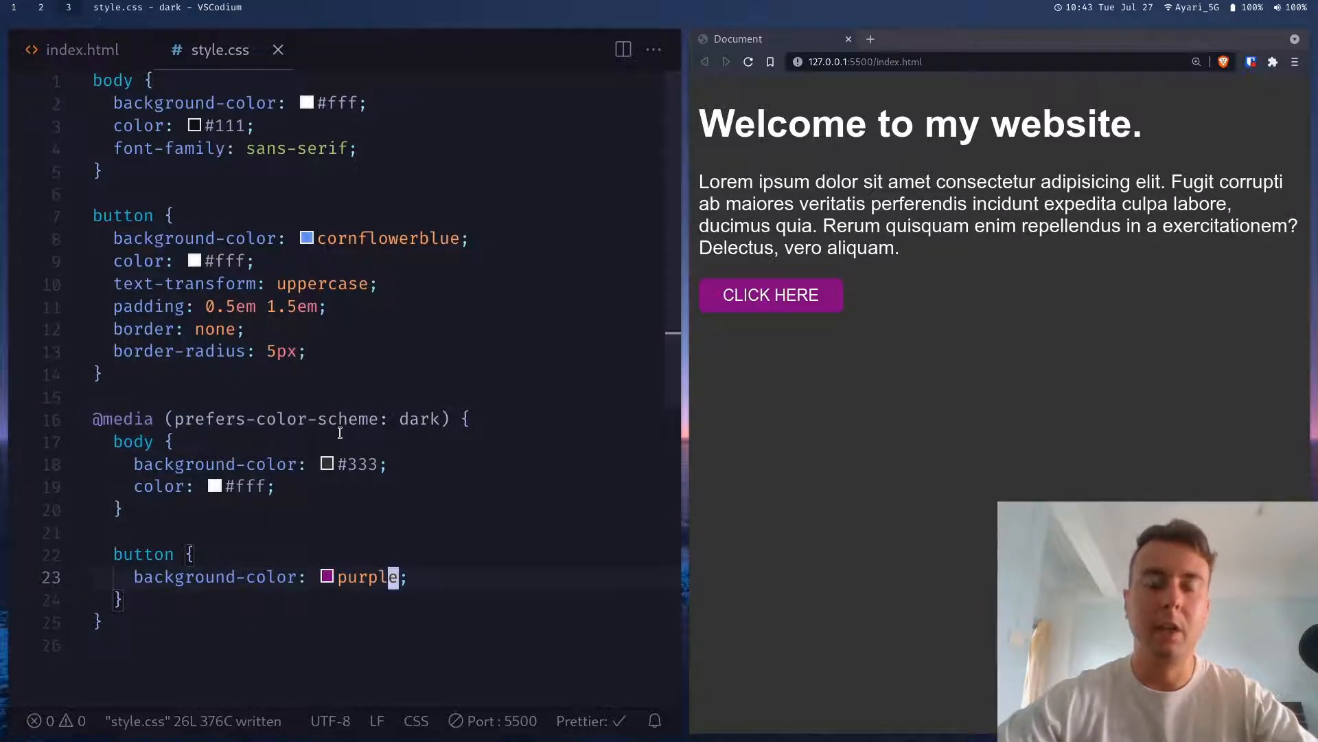
mouse_move(235, 546)
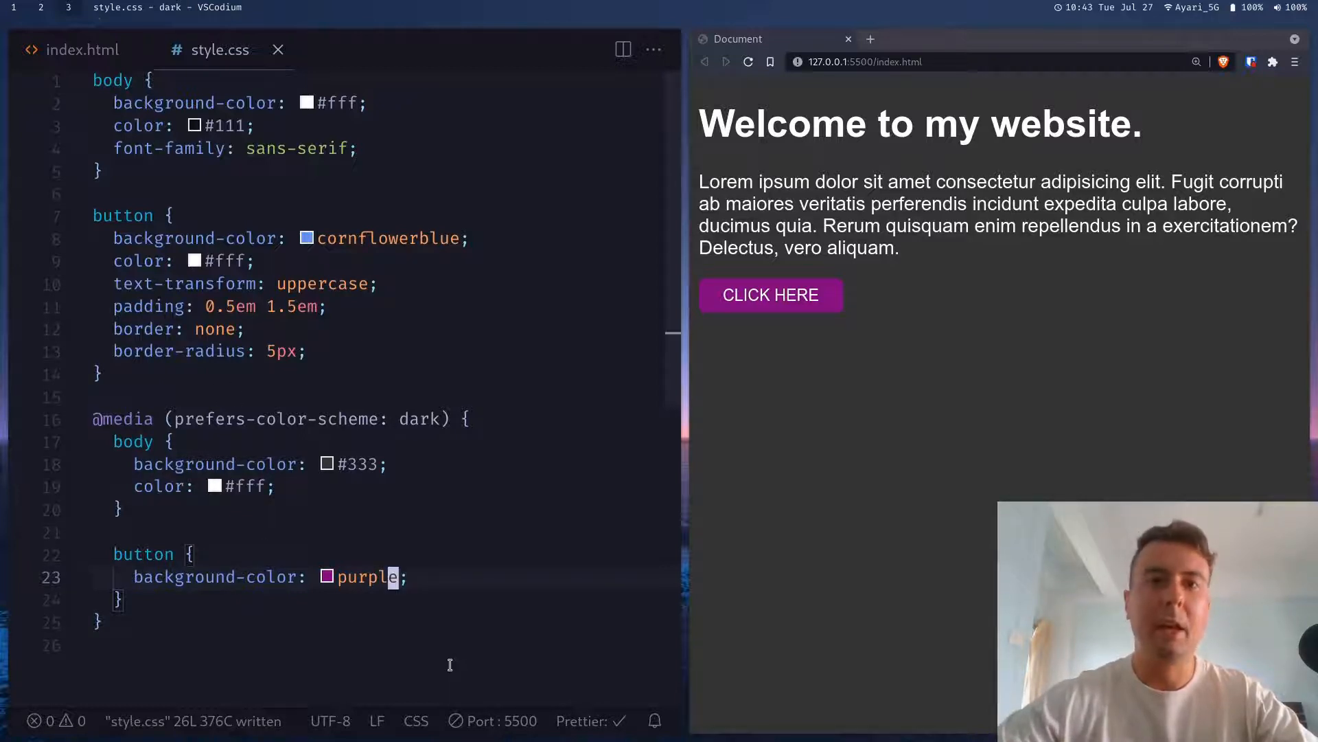
mouse_move(790, 577)
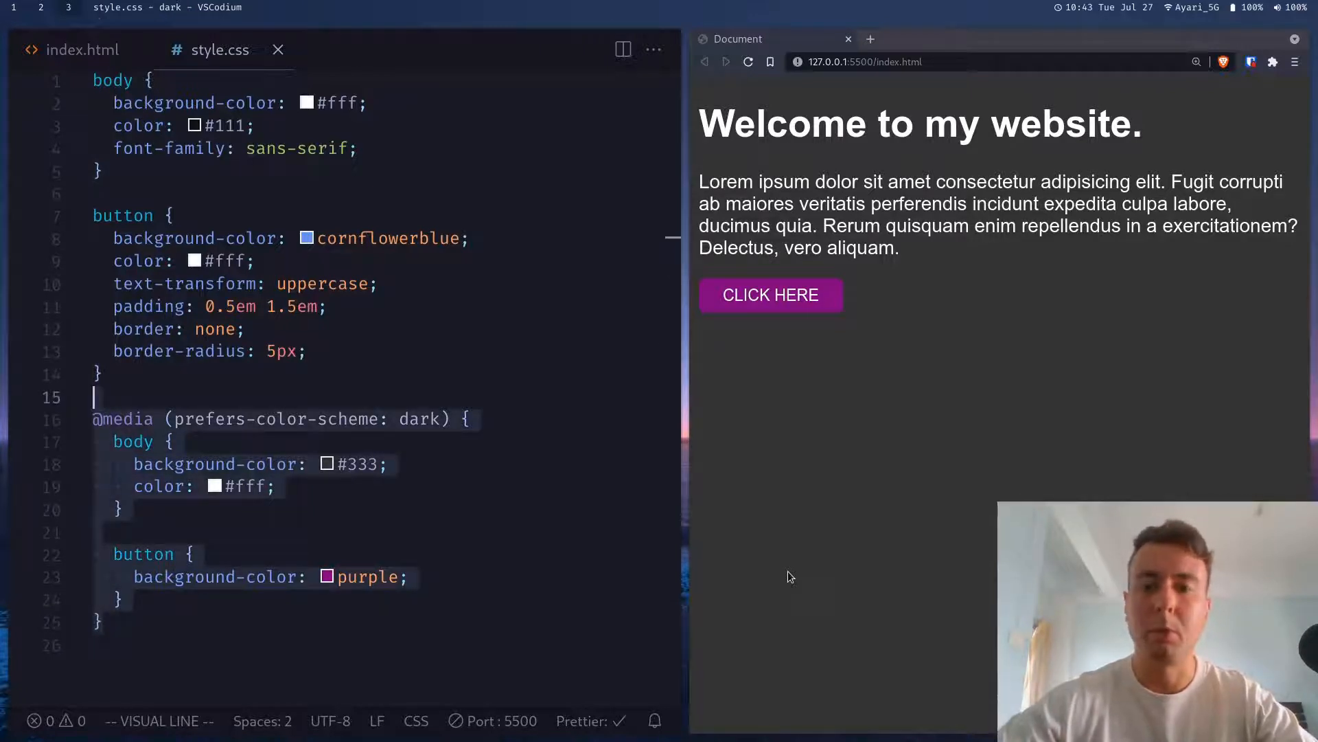
Step: Above the dark query, add :root with --background-color #fff, --text-color #111, --primary-color cornflowerblue
key(Delete)
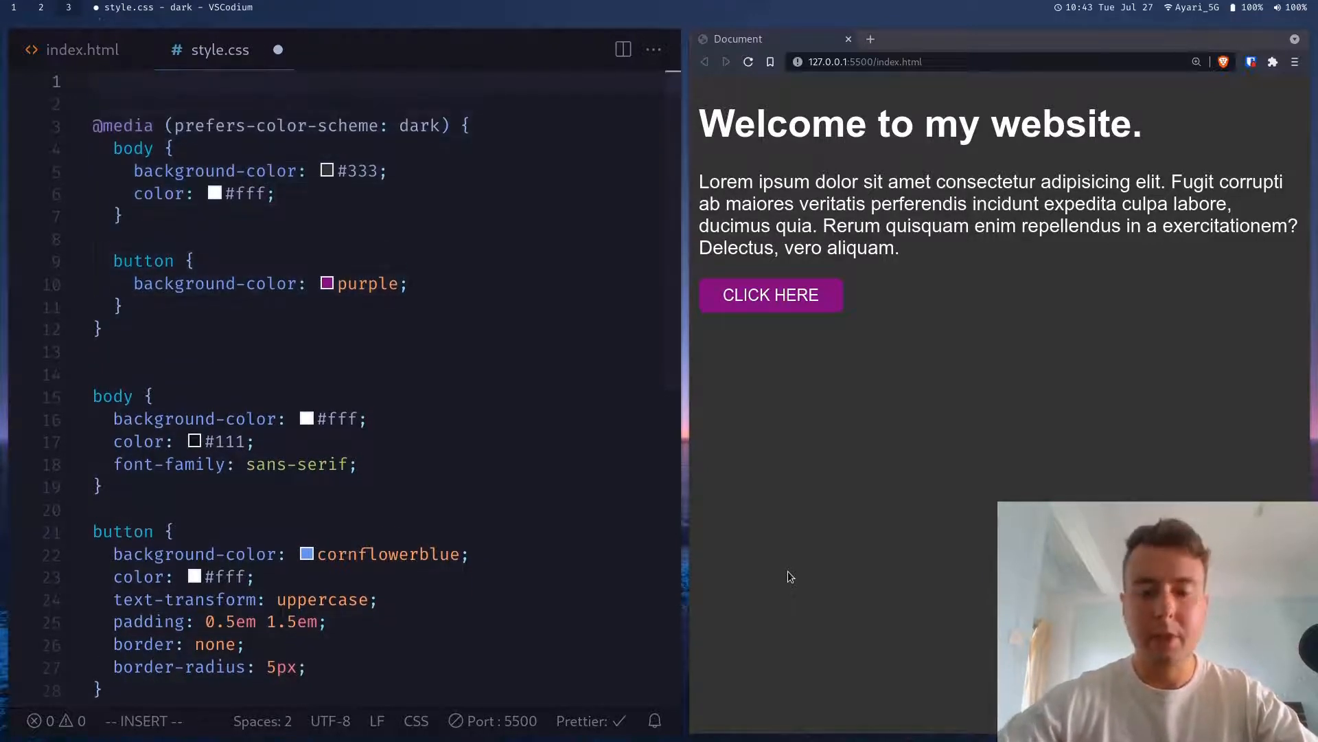
text(::)
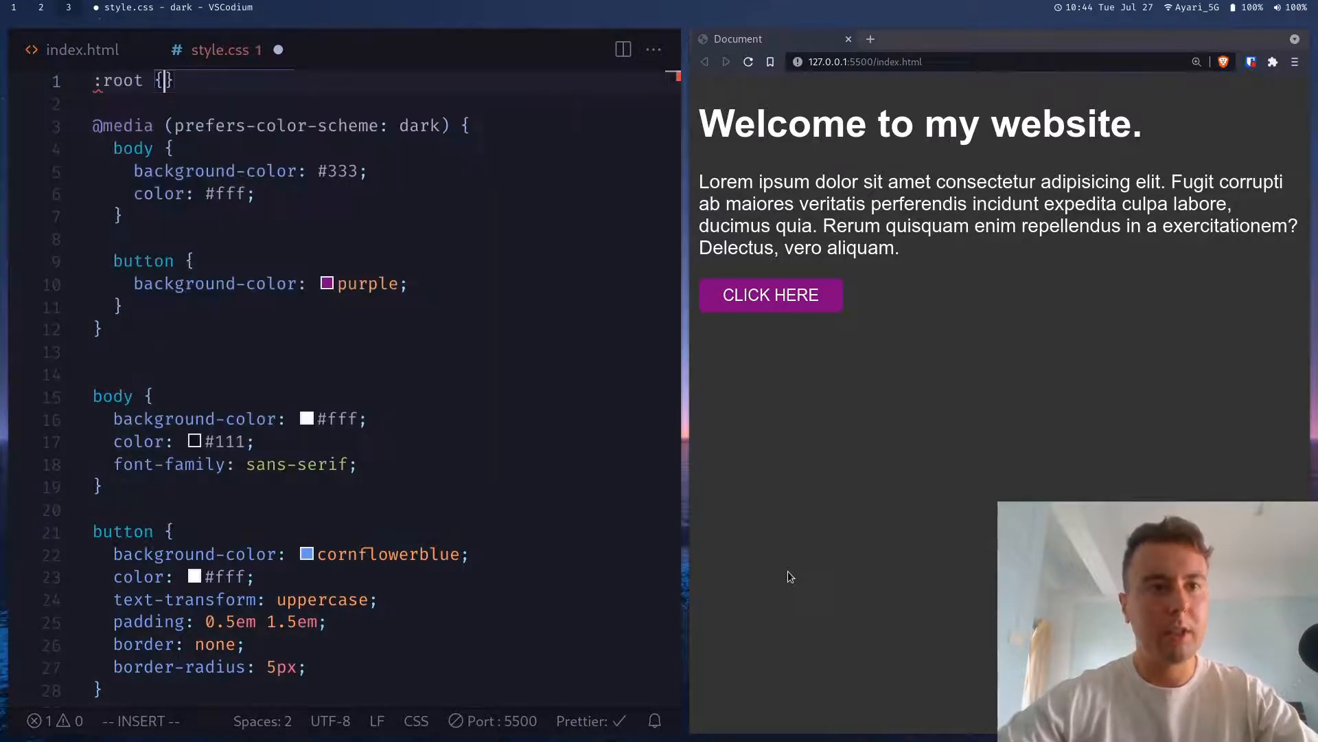
key(Enter)
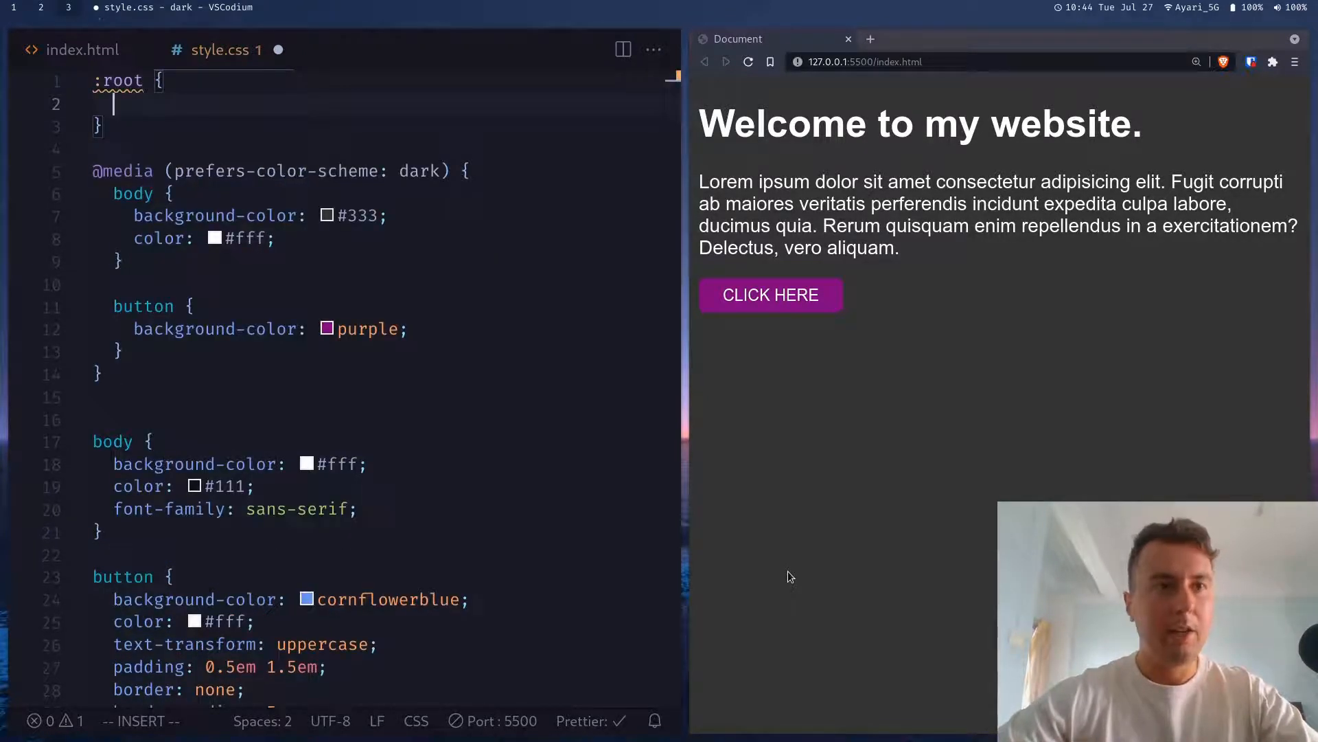
text(--bac)
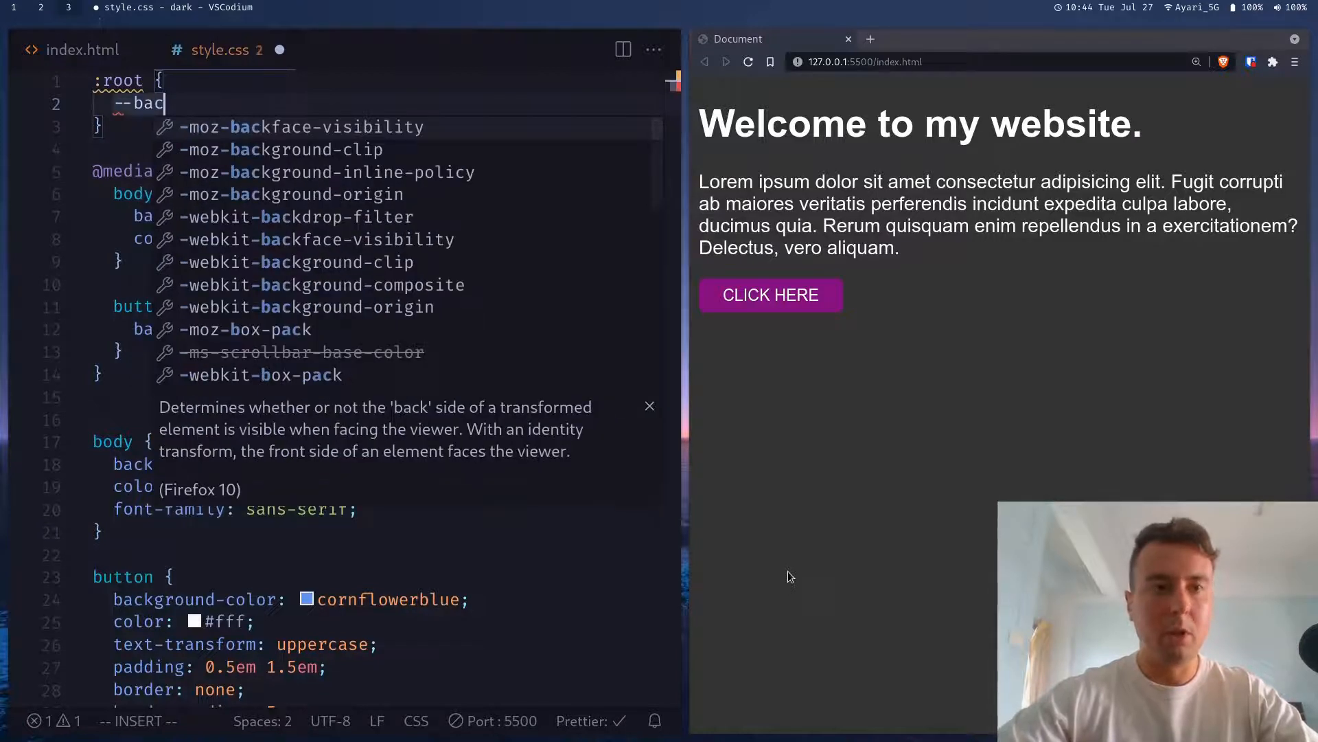
text(kground-color: #fff;)
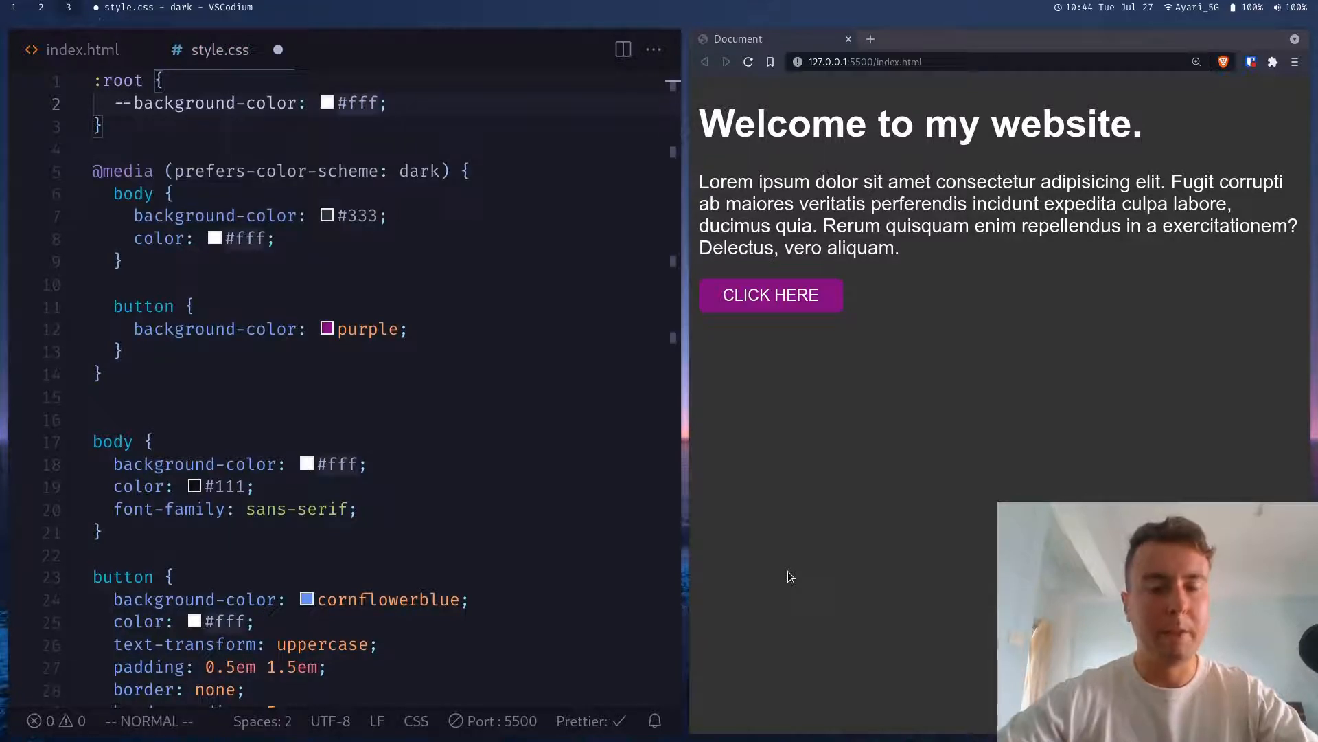
text(--color: #fff;)
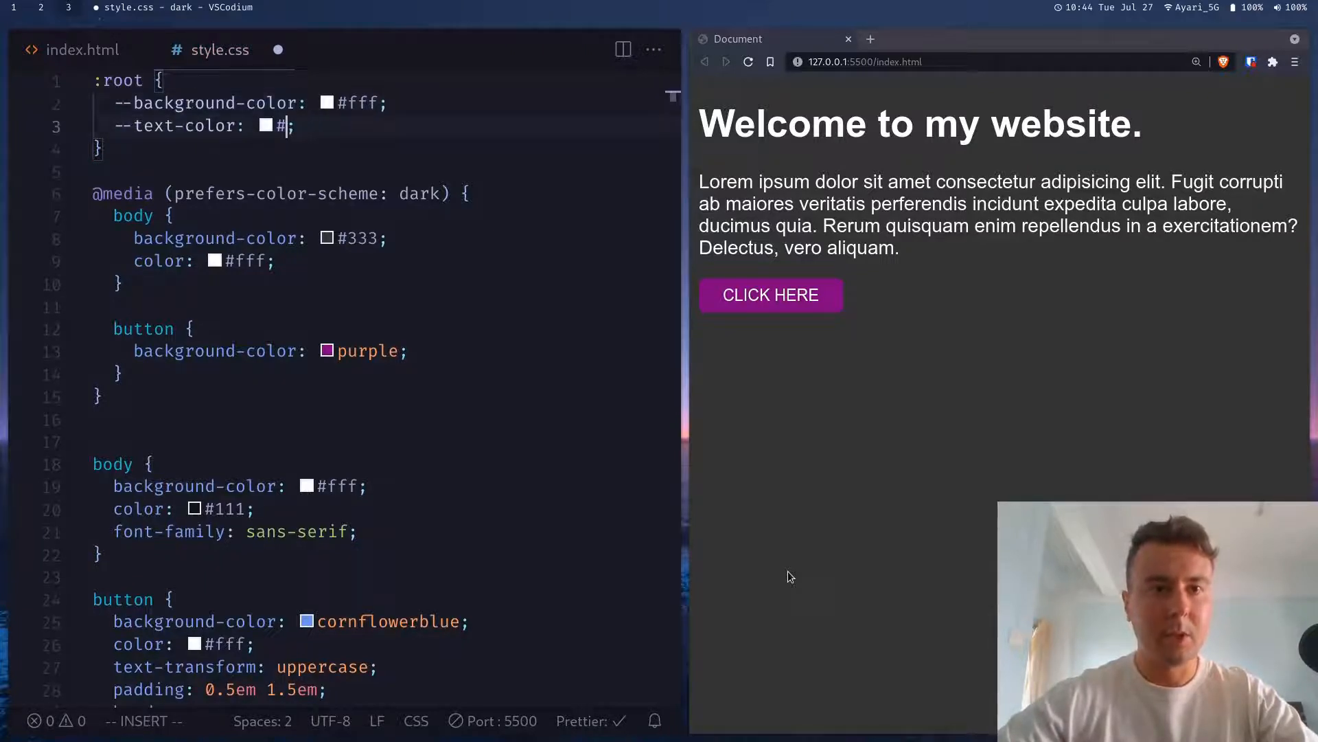
text(11)
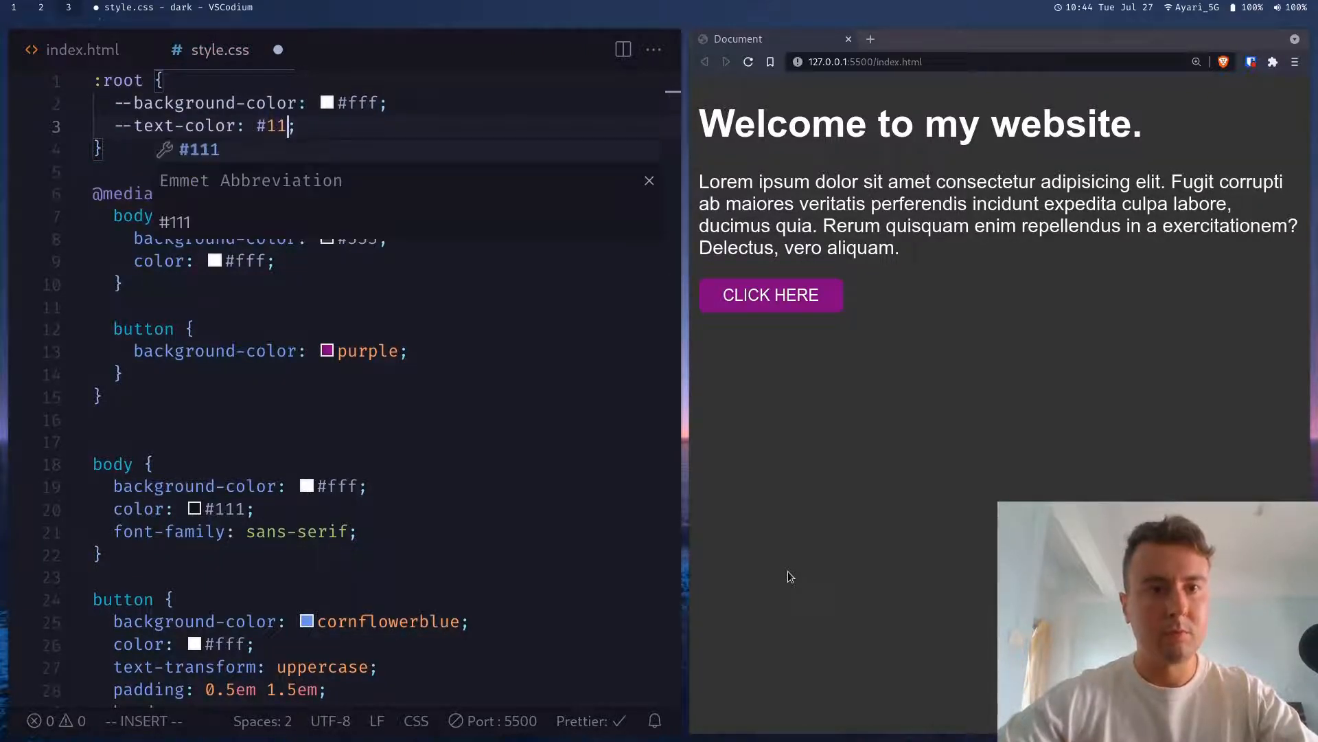
key(ctrl+s)
text(1)
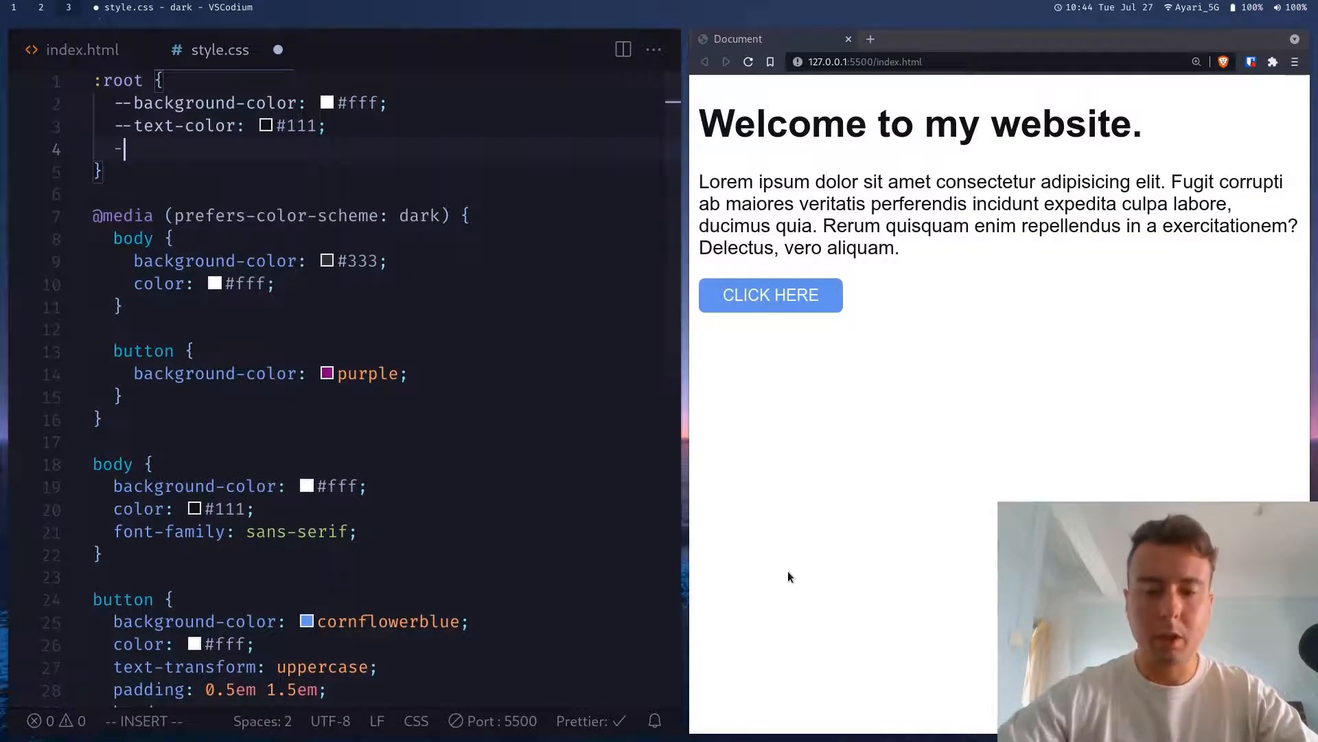
text(-primary-colo)
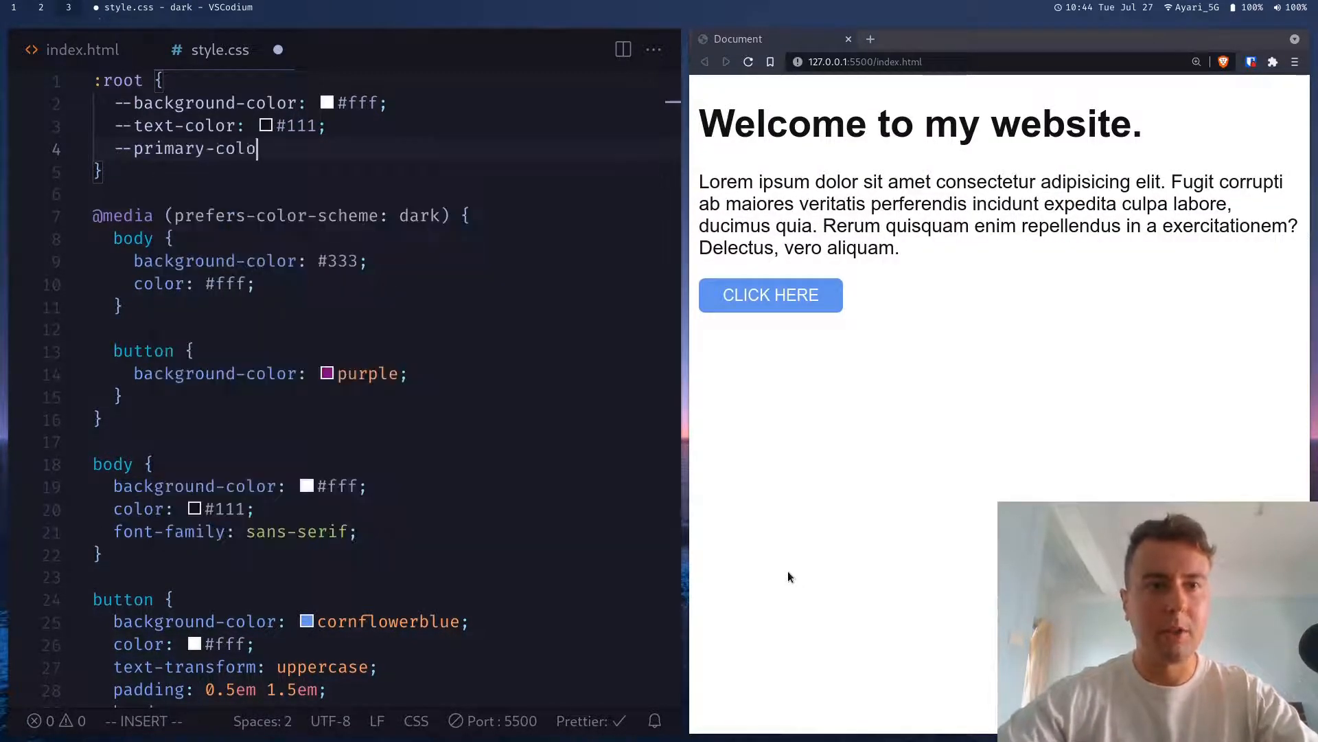
text(: cornflowerblue)
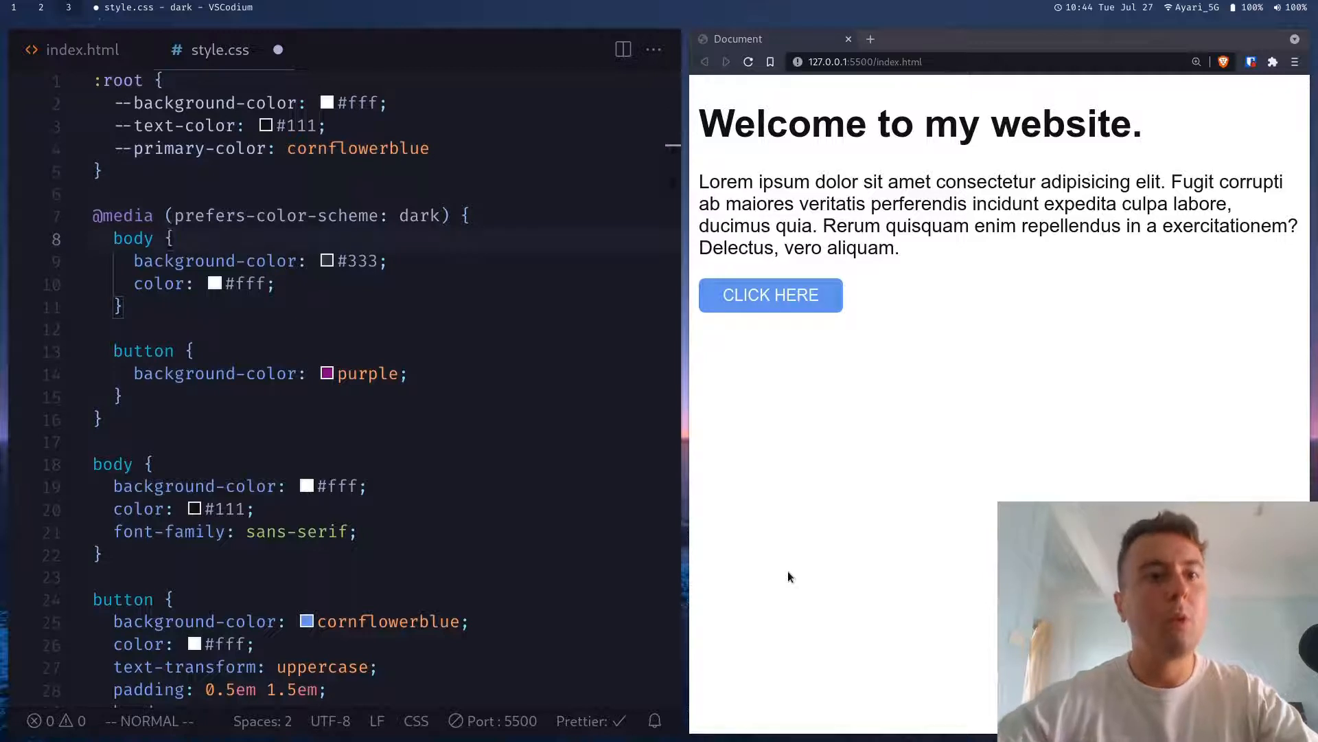
Step: Replace the dark query's body and button rules with :root setting --background-color #333, --text-color #fff
key(V)
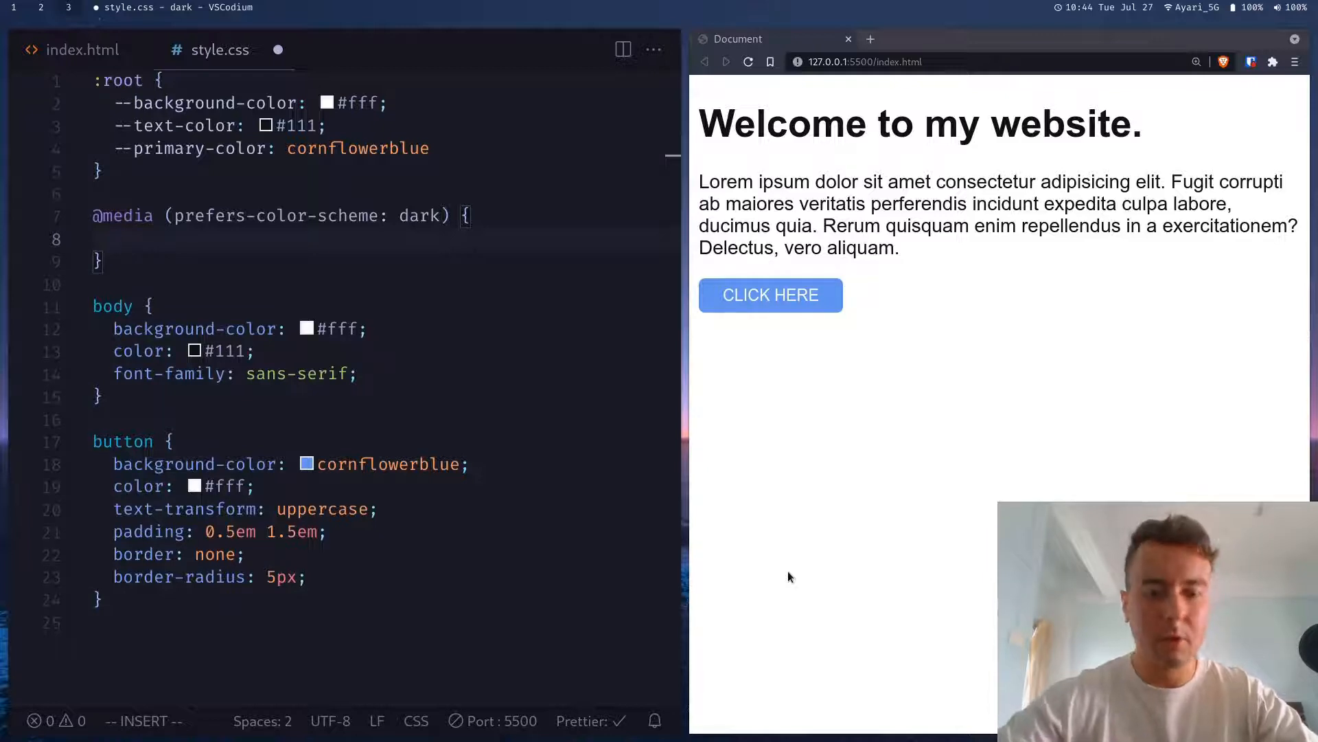
text(:root {)
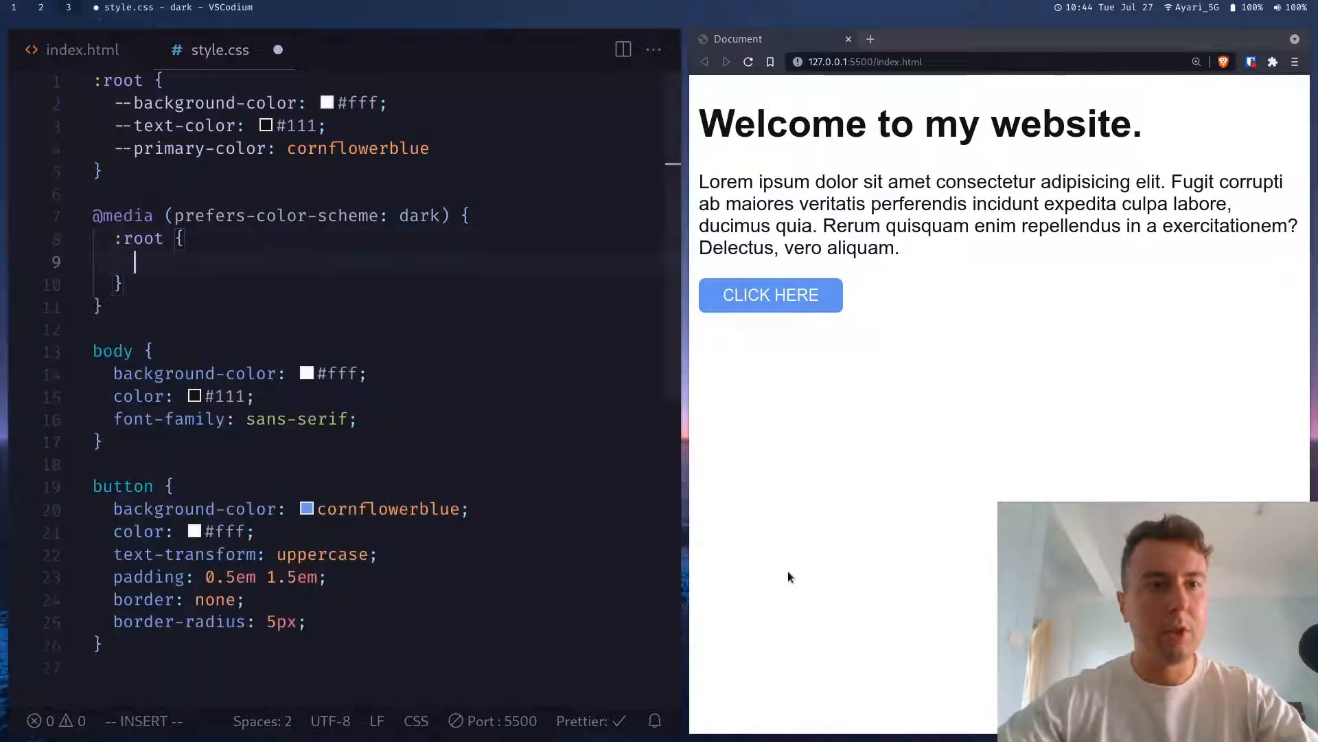
key(Escape)
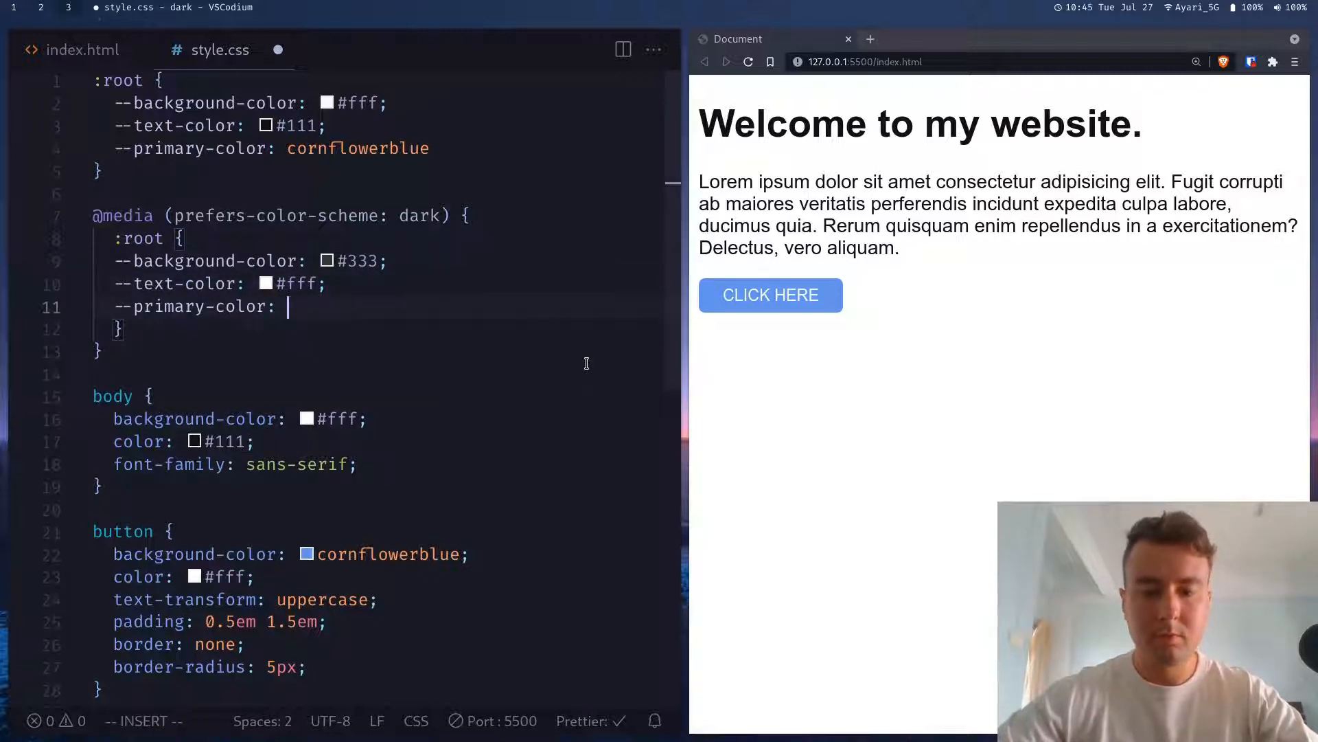
Step: Set dark --primary-color to purple and switch body and button colours to var() references
text(purple)
click(386, 420)
text(var()
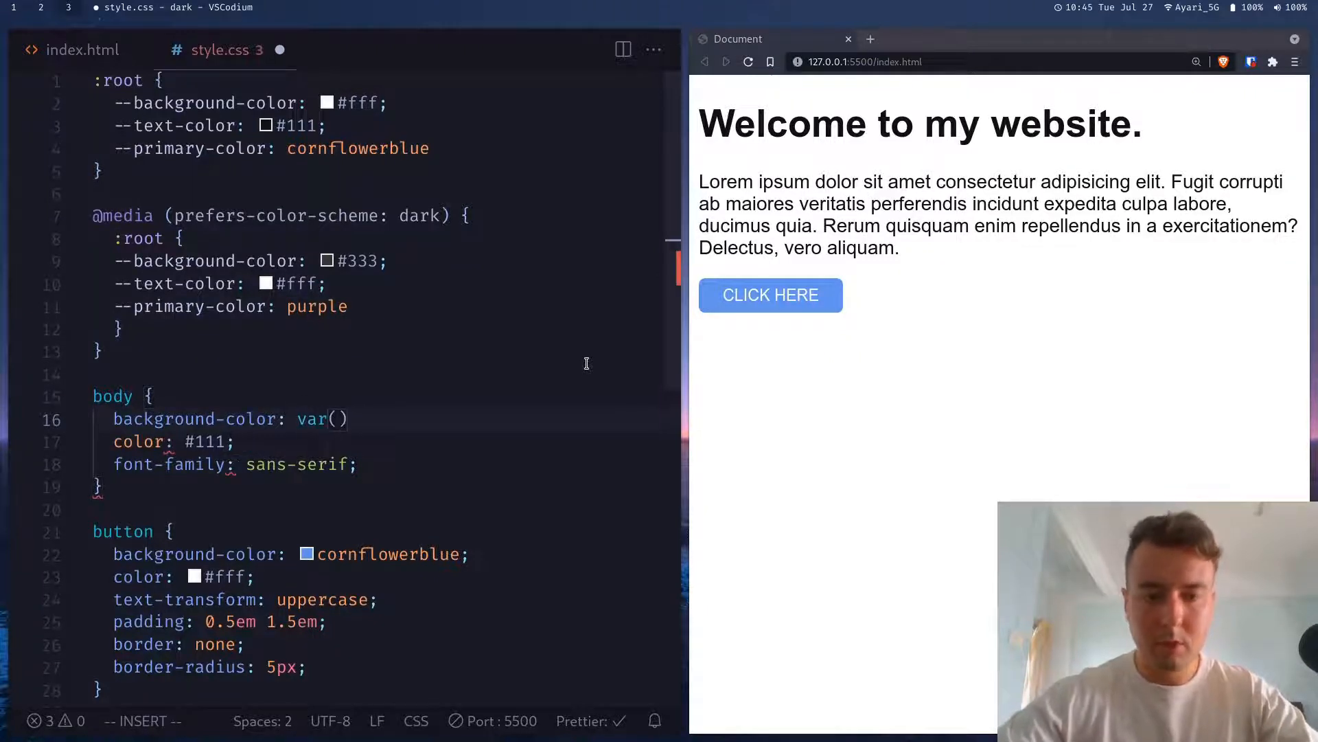
text(--background-color)
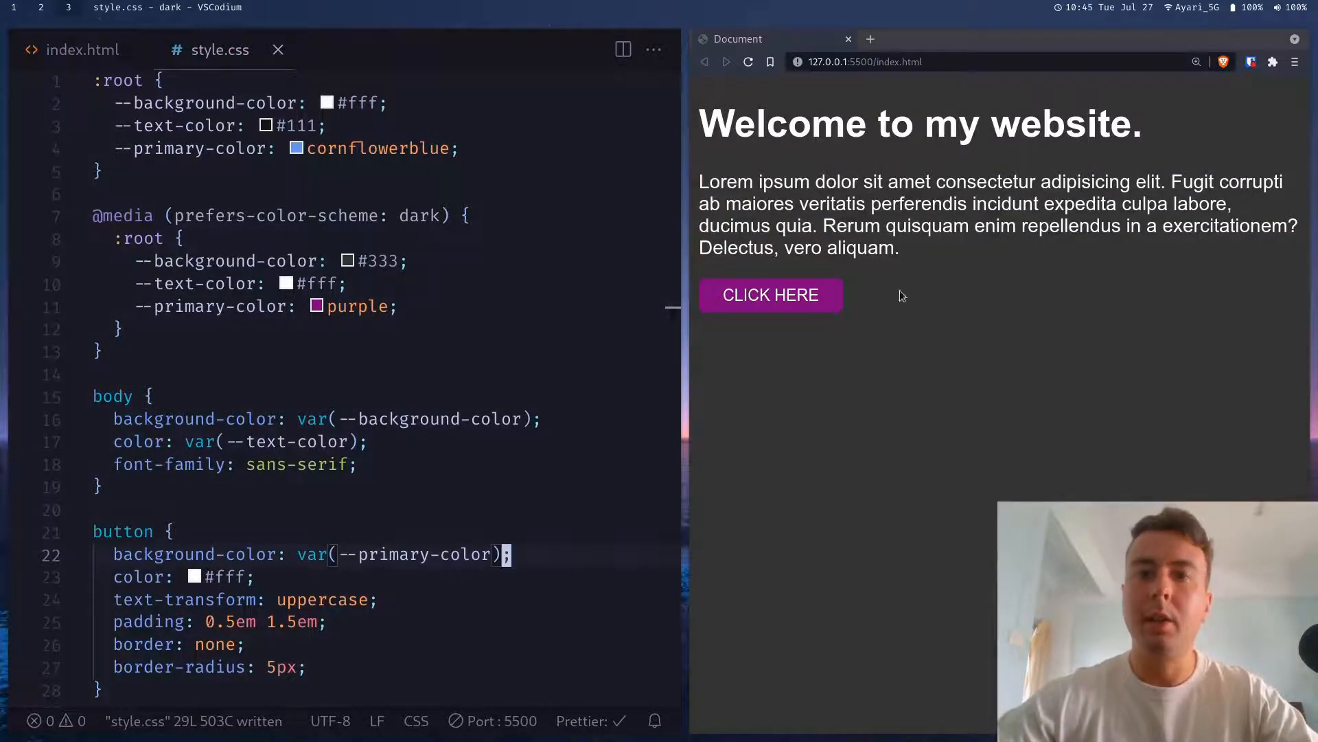
mouse_move(914, 318)
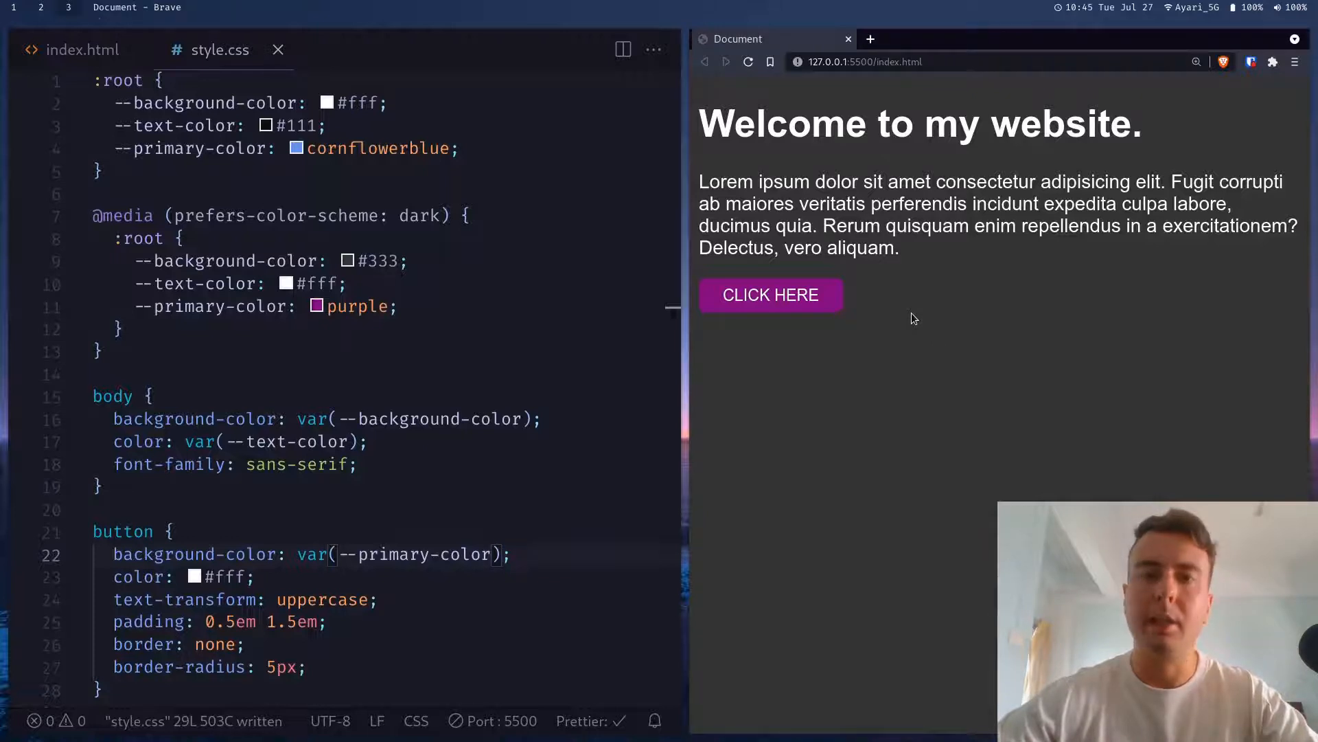
mouse_move(969, 331)
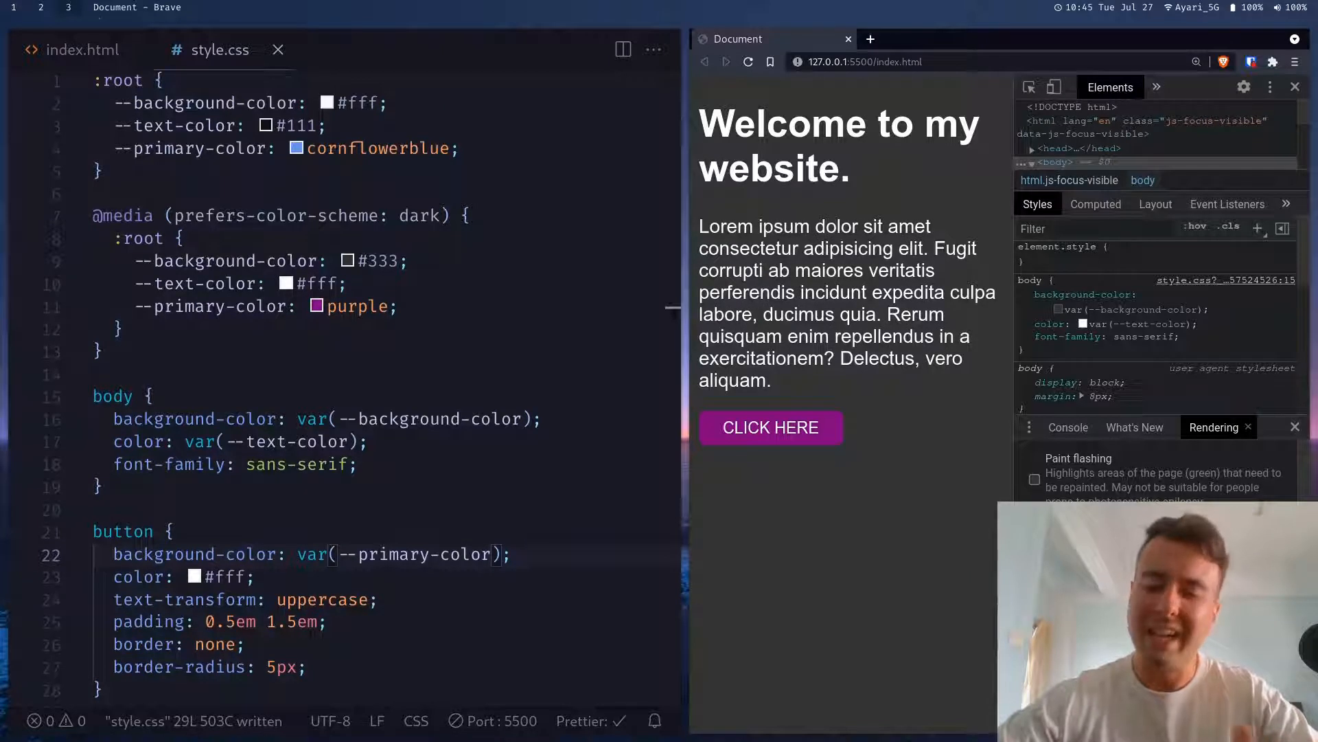
mouse_move(979, 556)
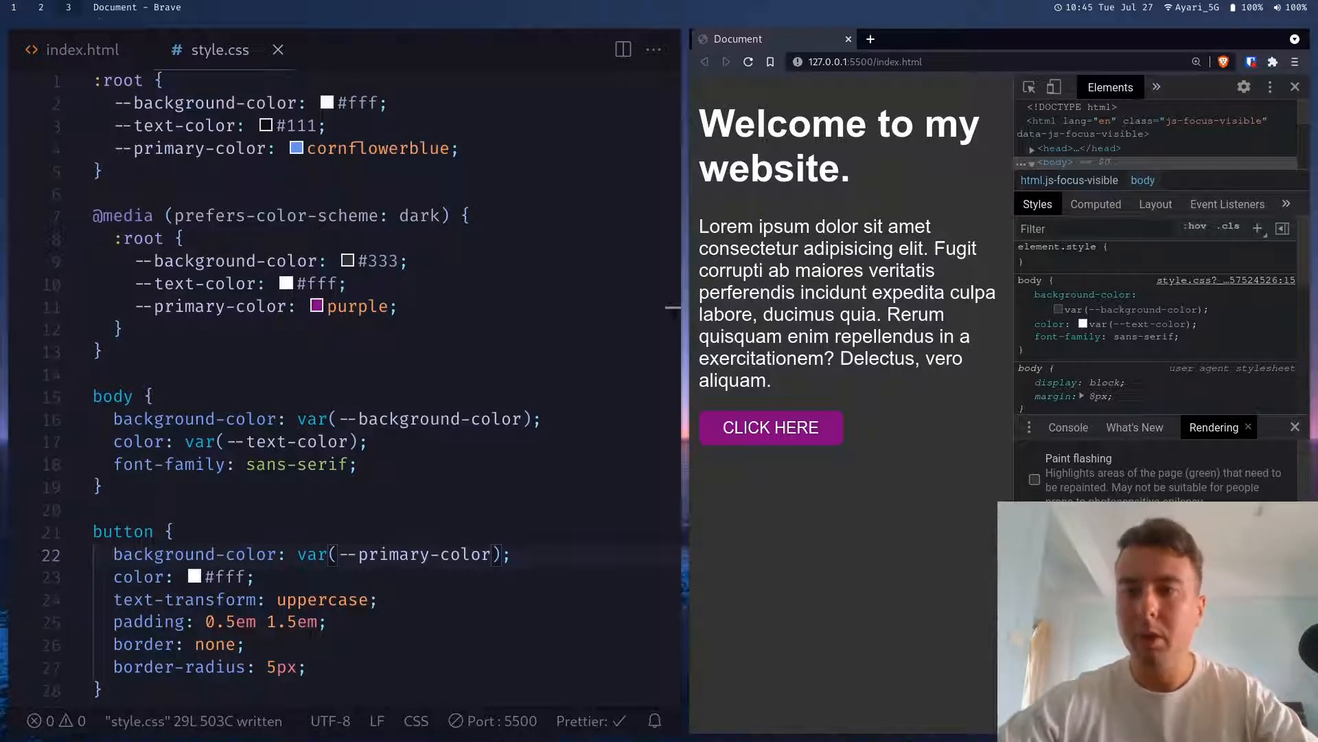
mouse_move(1219, 433)
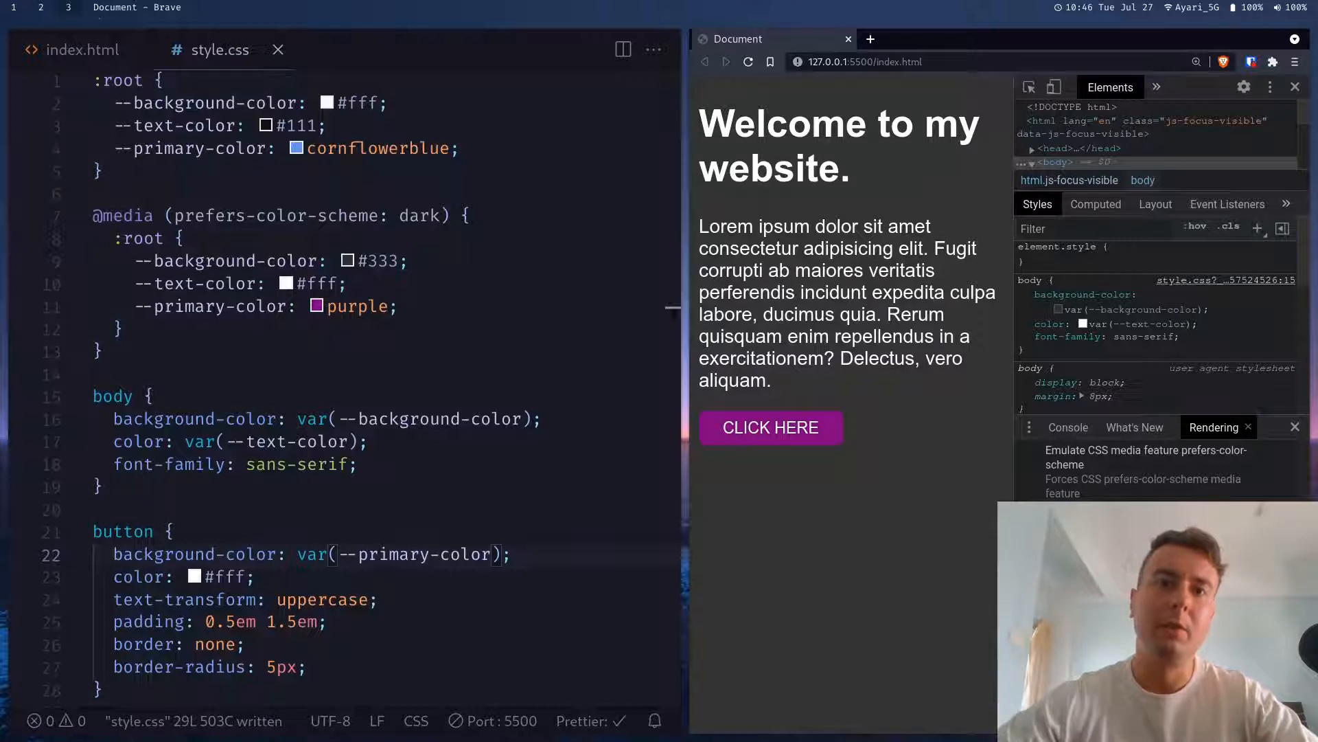
mouse_move(1214, 471)
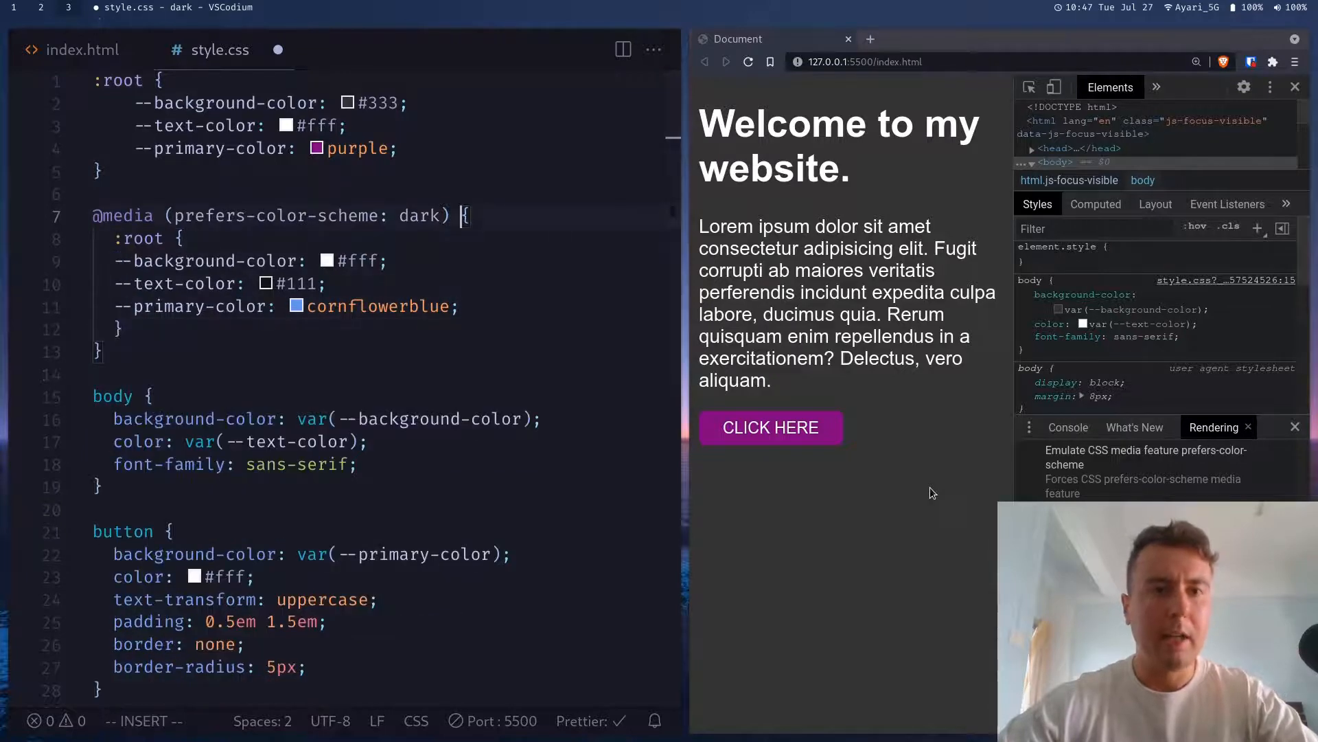
Step: Put dark colours in :root and change the media query to prefers-color-scheme: light
text(light)
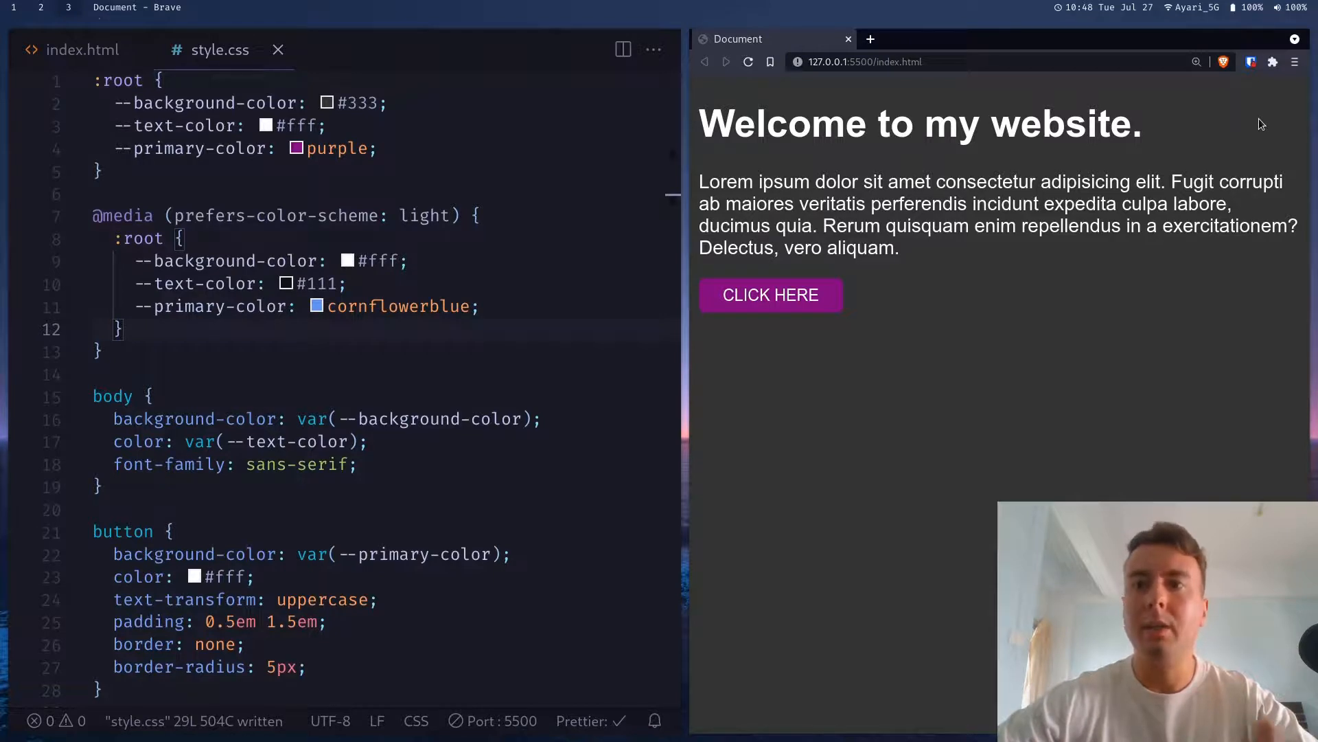
mouse_move(749, 194)
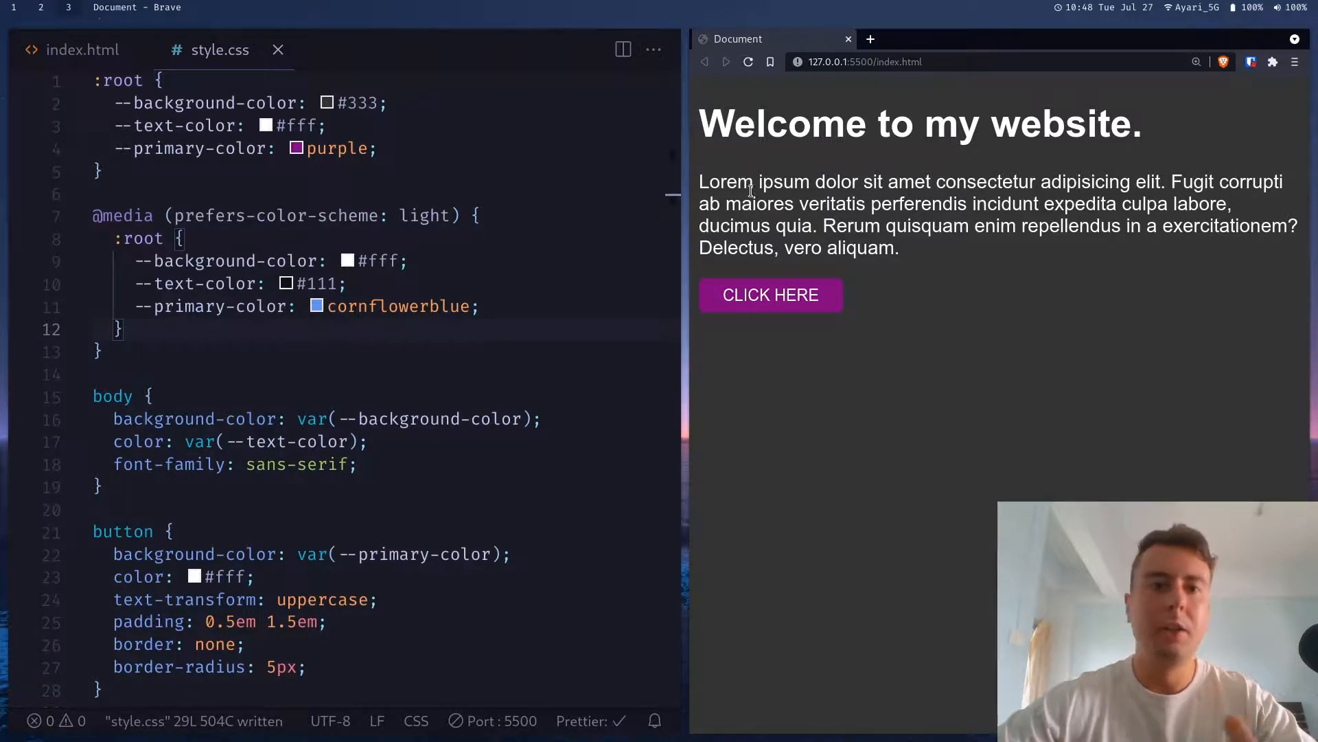